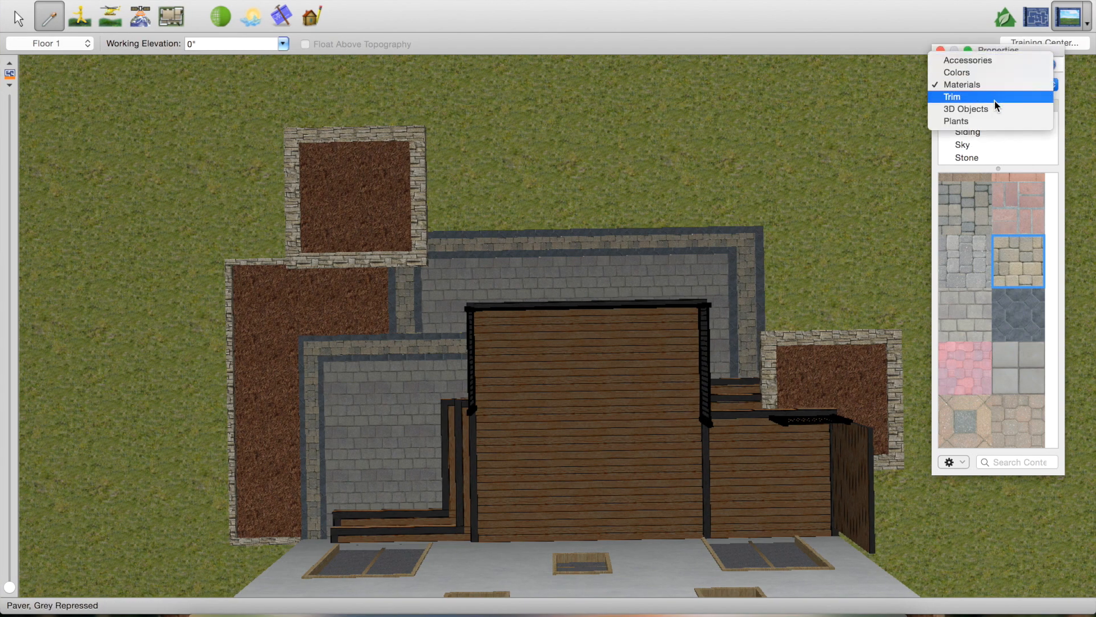
Place a square fire pit on the patio, then pick the sectional patio set
left_click(966, 109)
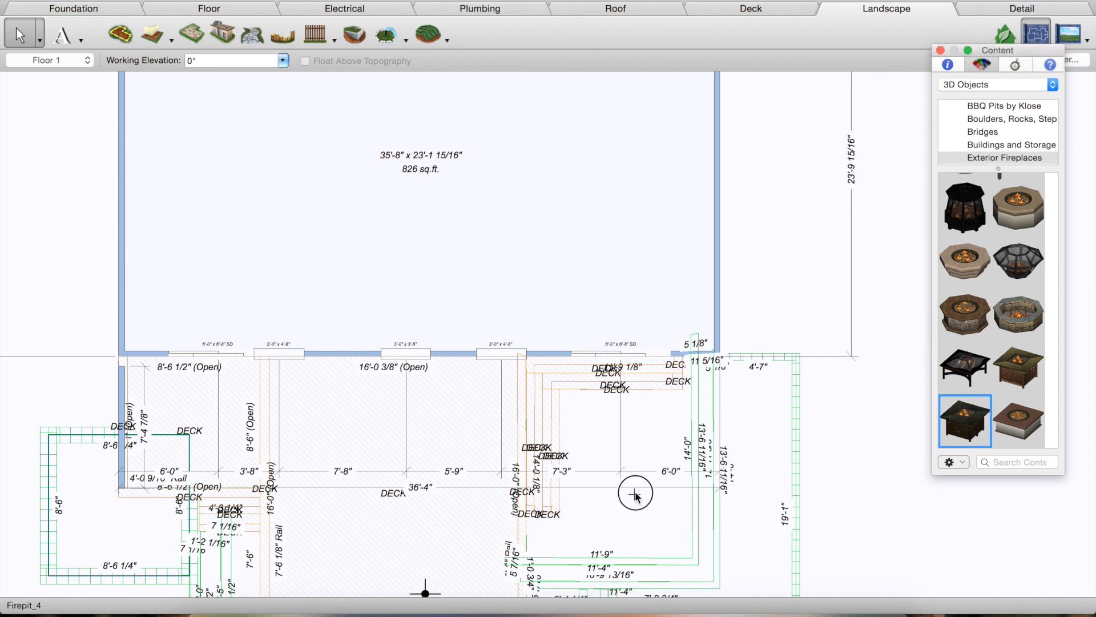
left_click(620, 464)
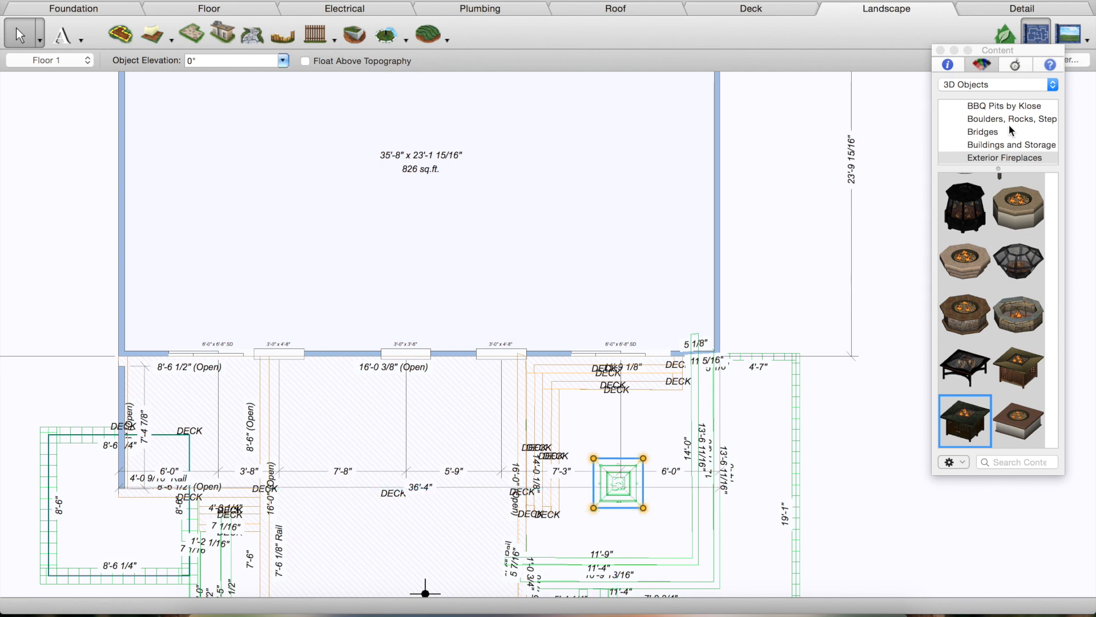
scroll("down", 3)
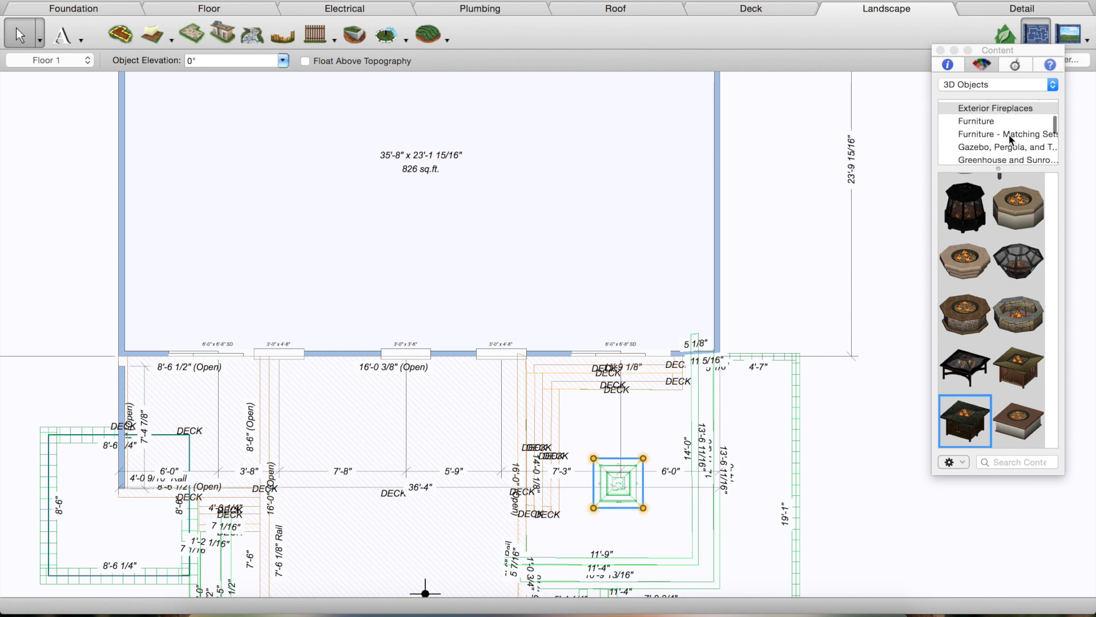
left_click(1009, 134)
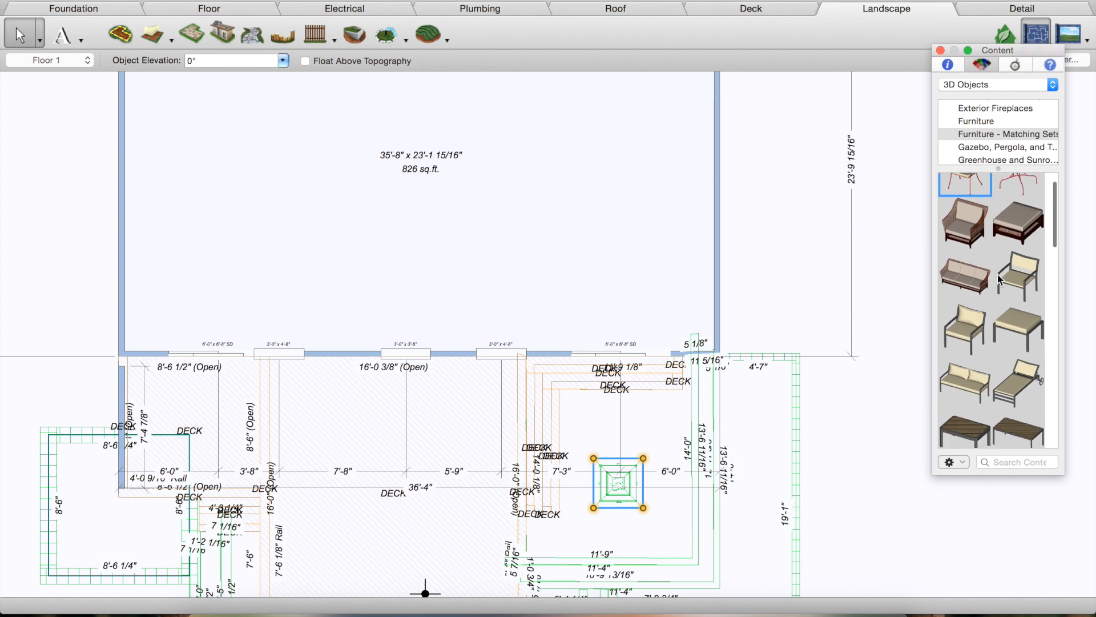
scroll("down", 3)
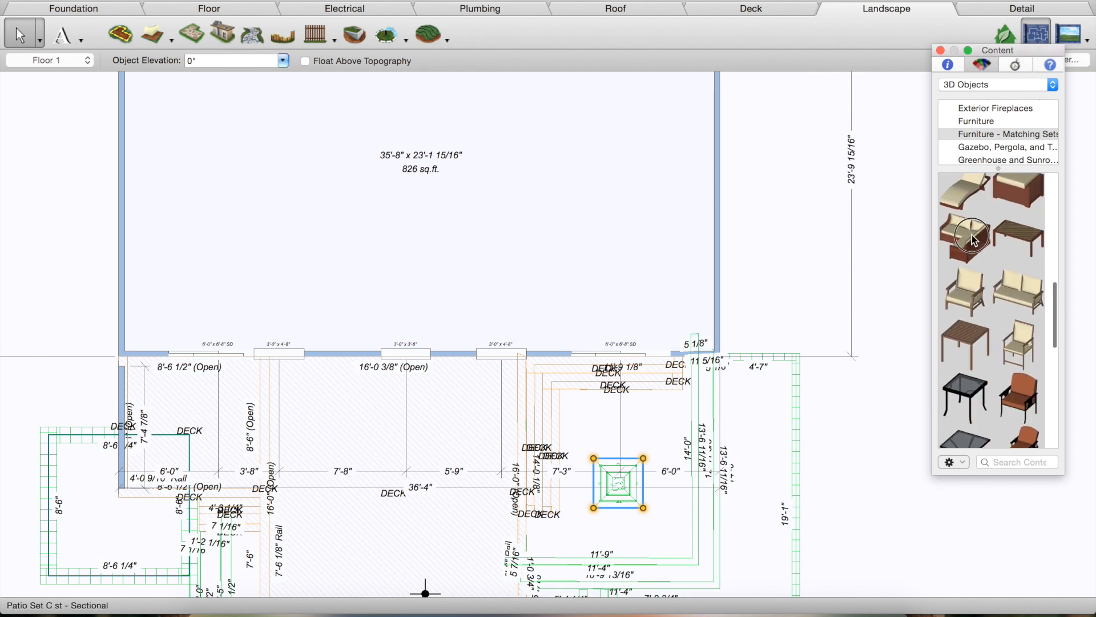
left_click(965, 238)
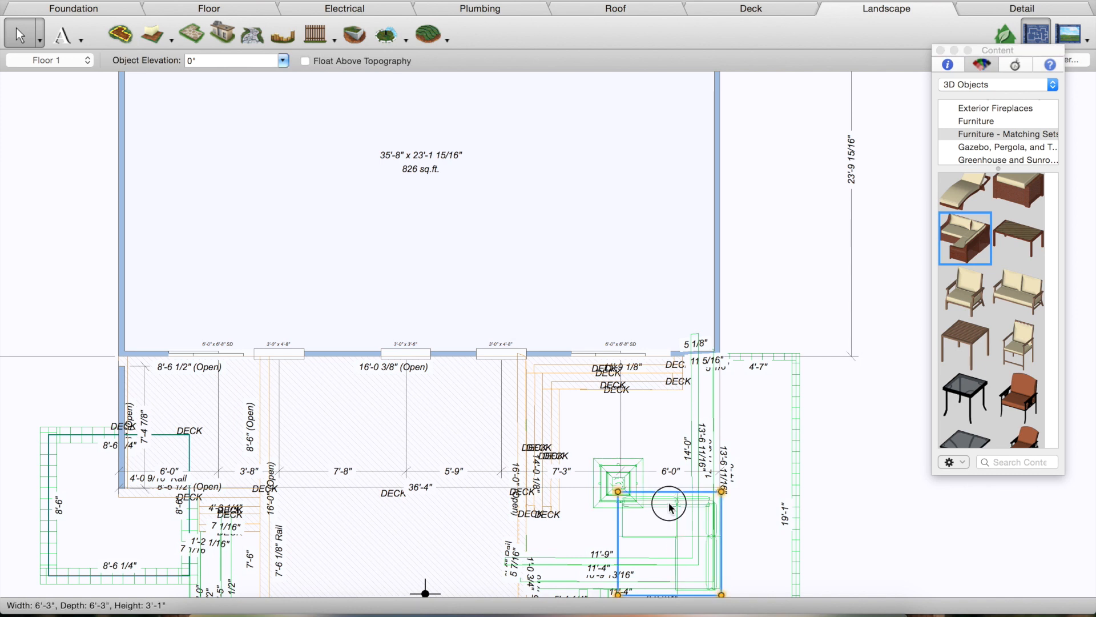
Settle the sectional sofa around the fire pit and add an armchair at its end
scroll("down", 3)
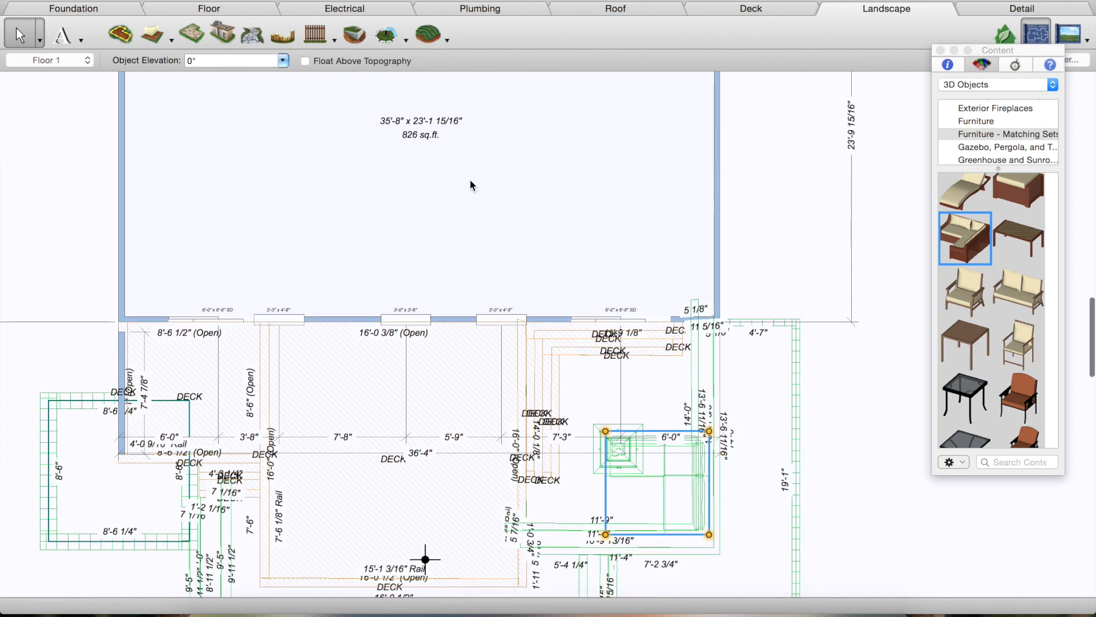
left_click(35, 34)
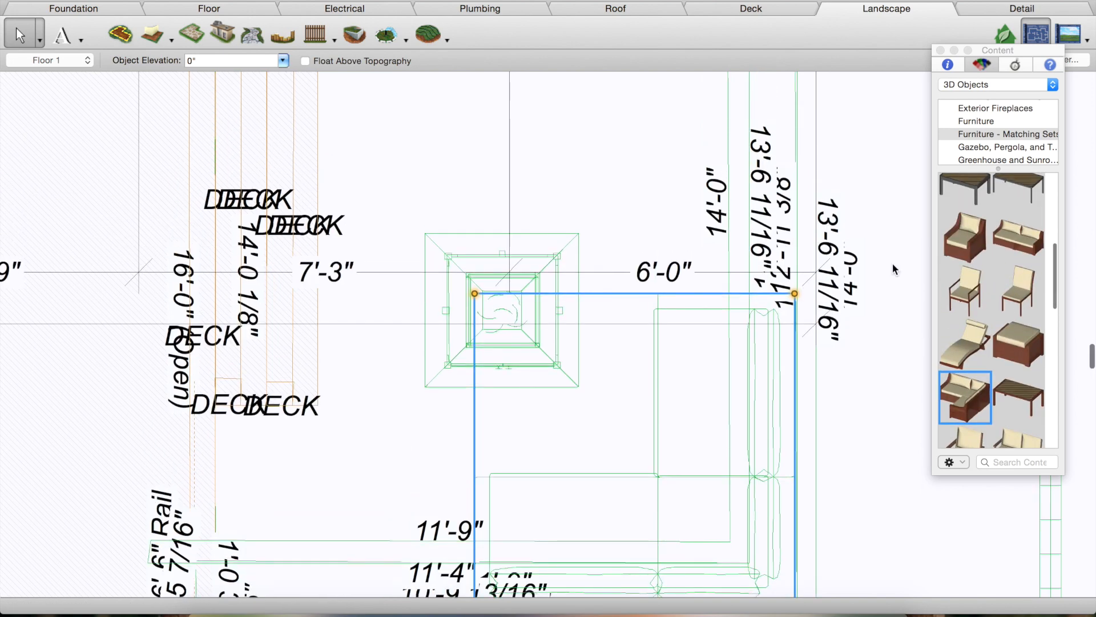
left_click(964, 237)
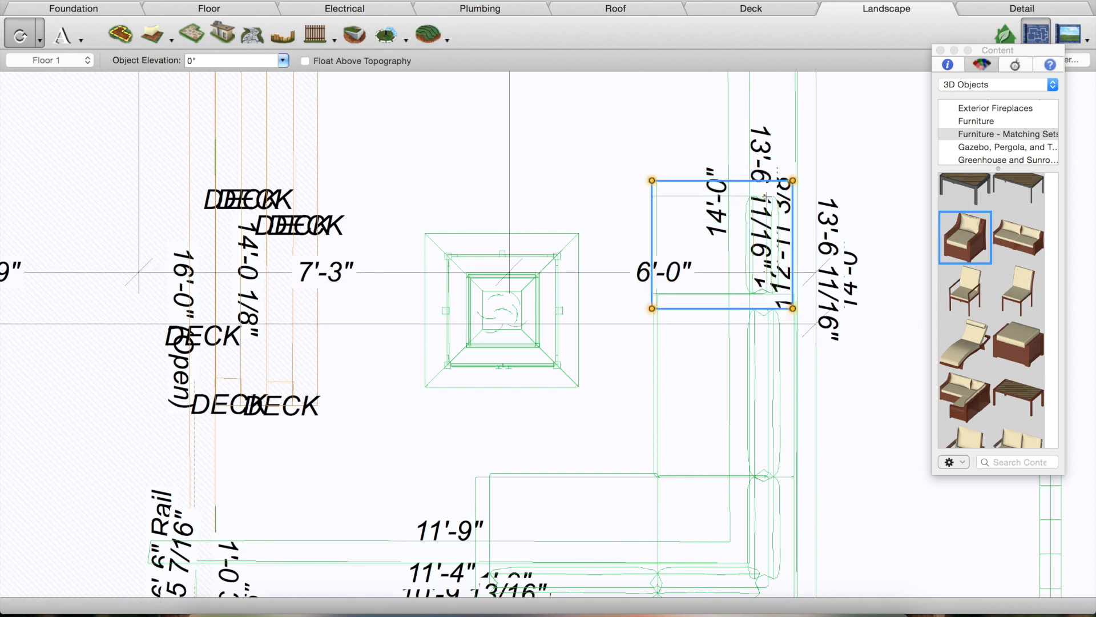
left_click(501, 311)
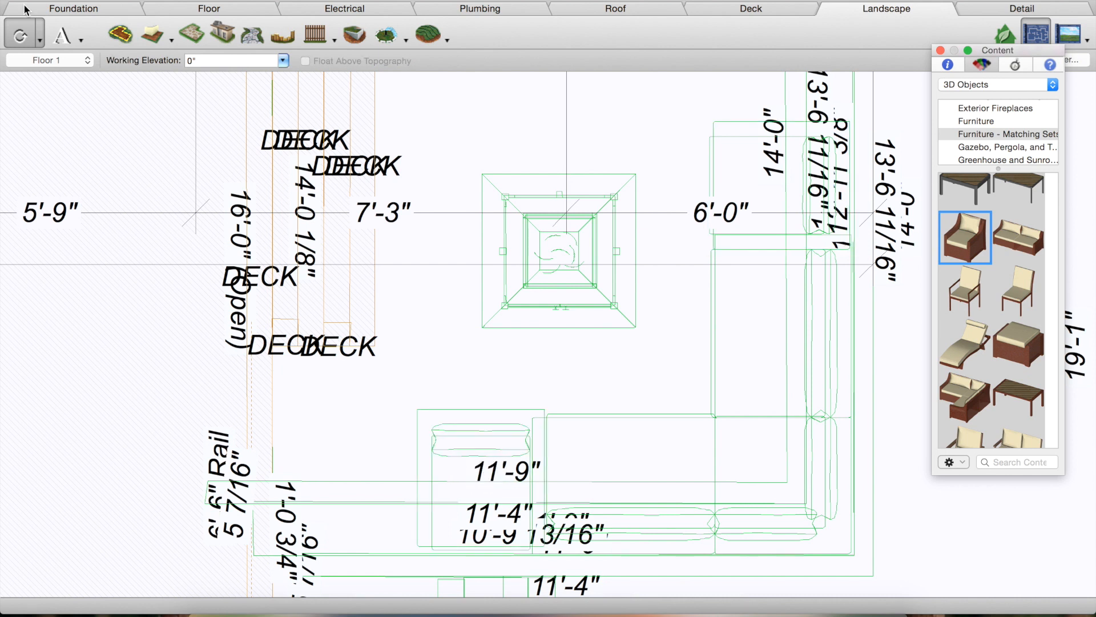
mouse_move(31, 29)
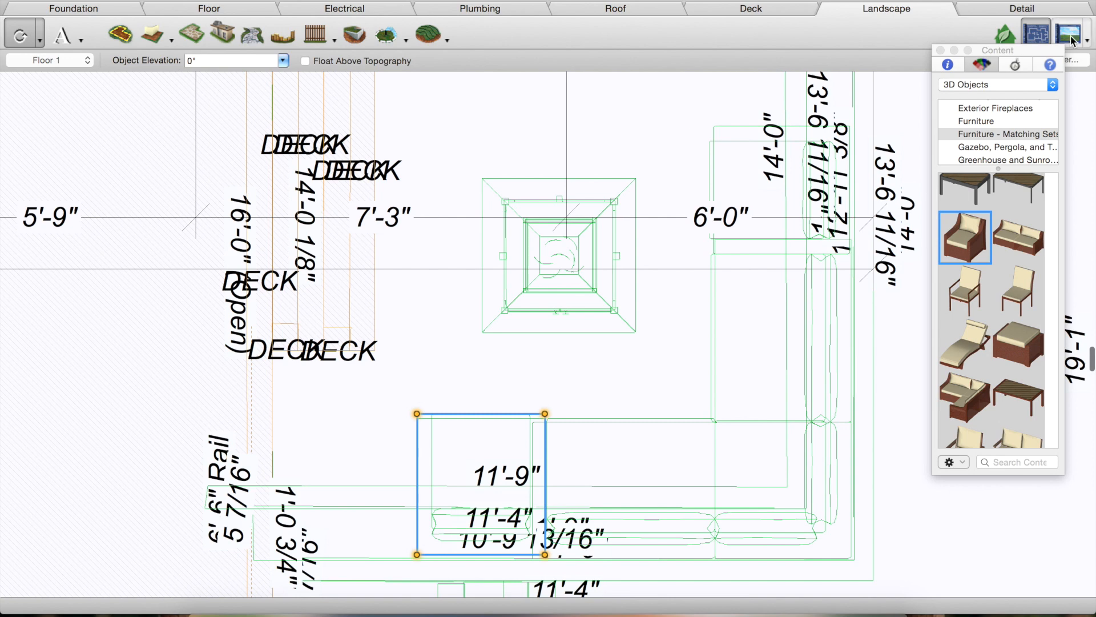
Render the yard in 3D, check the plan, then return to the 3D view
left_click(1067, 34)
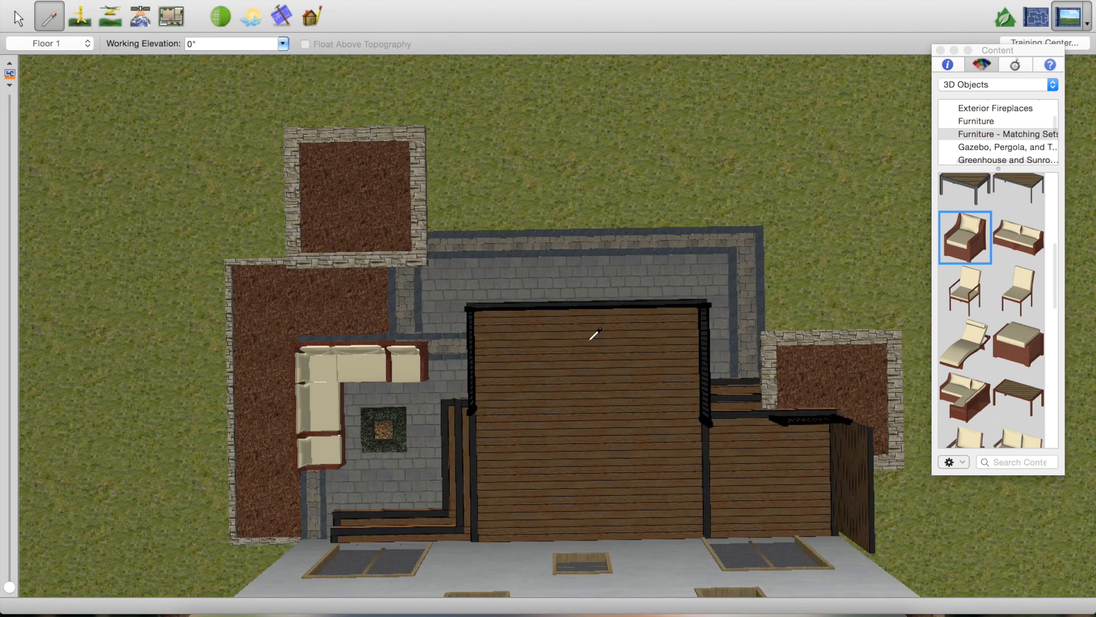
mouse_move(476, 381)
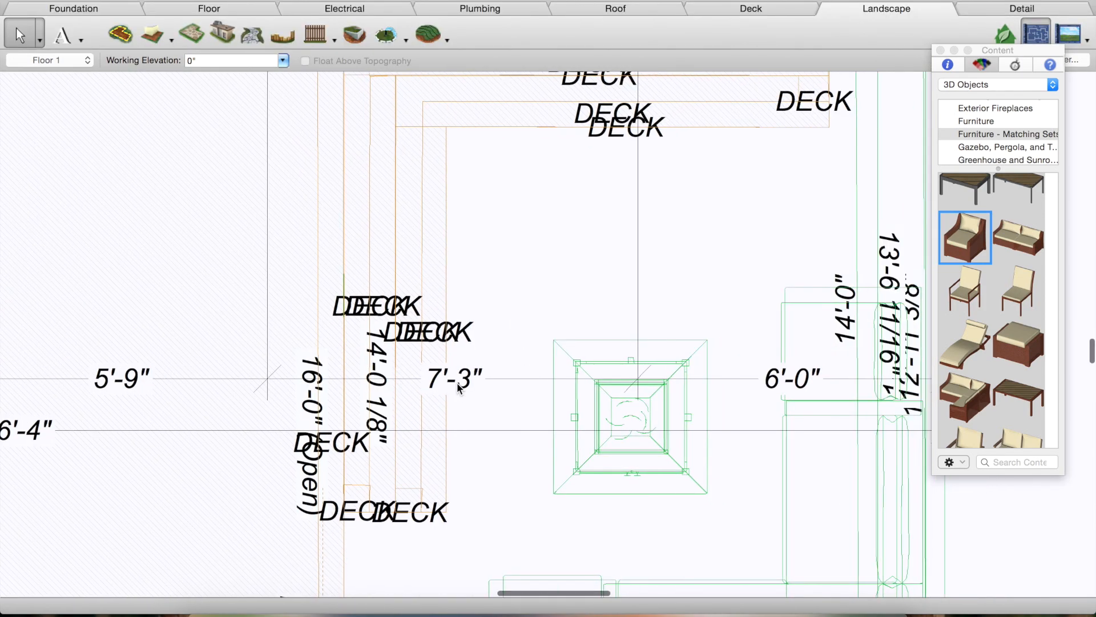
scroll("down", 3)
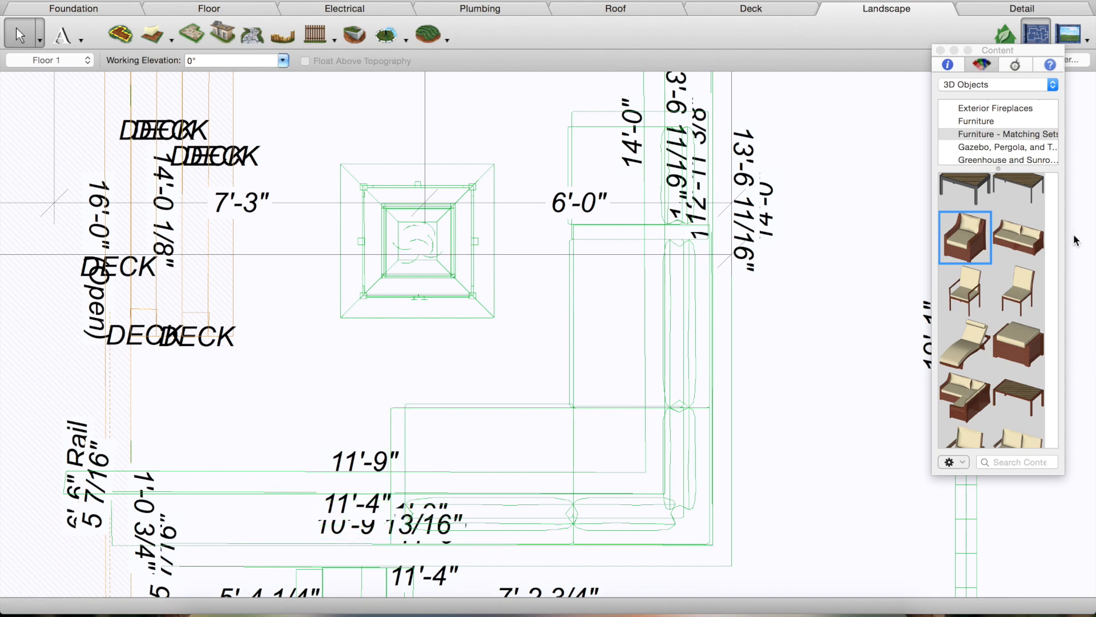
left_click(1066, 33)
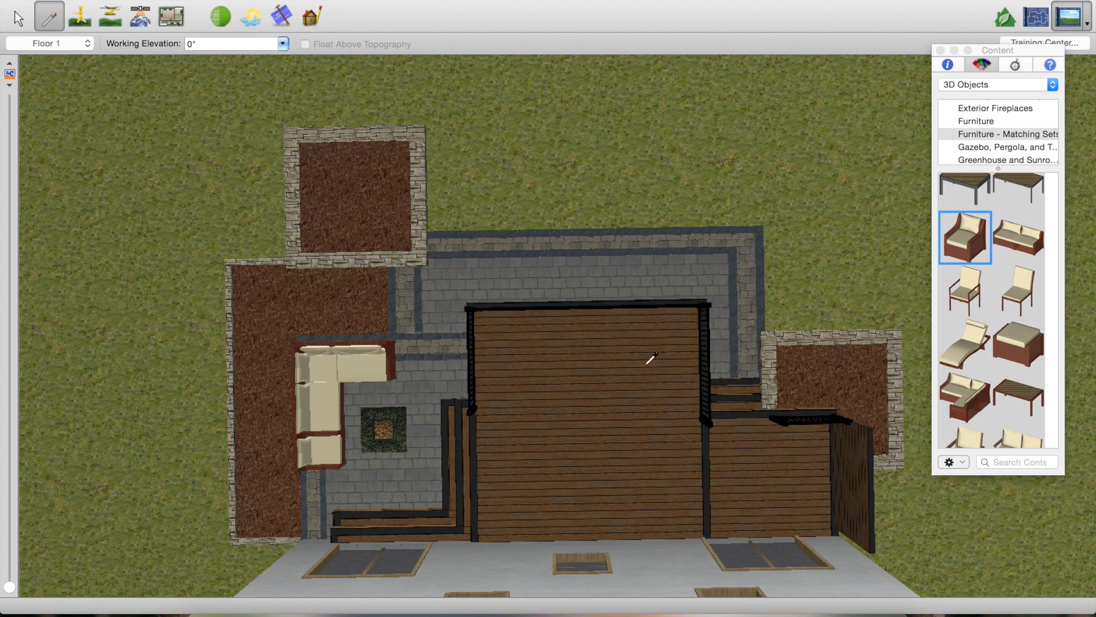
mouse_move(400, 421)
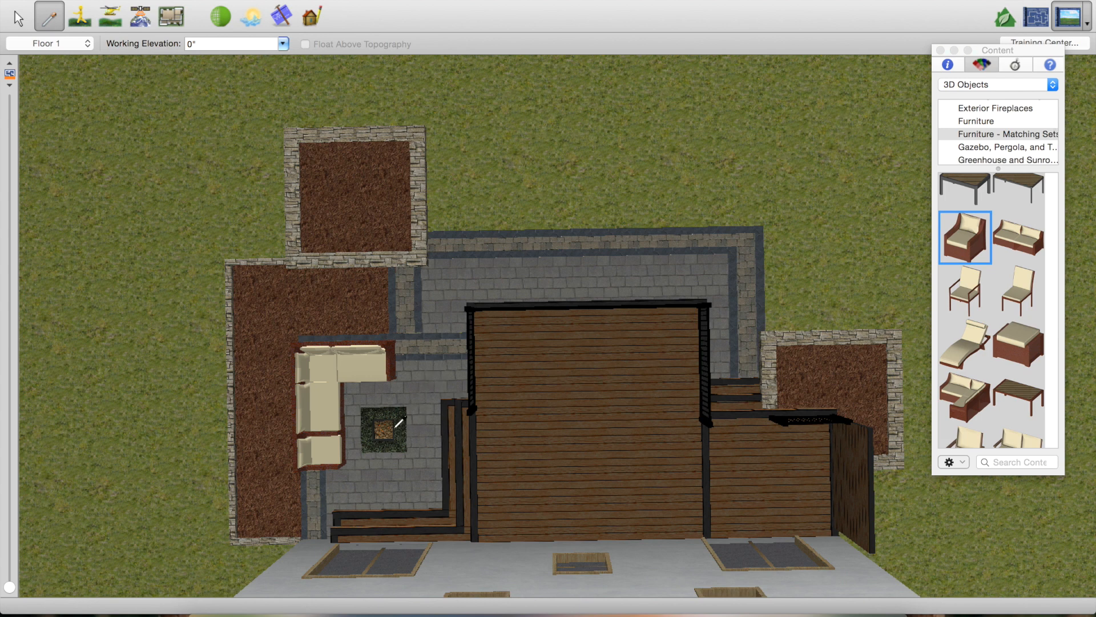
mouse_move(455, 367)
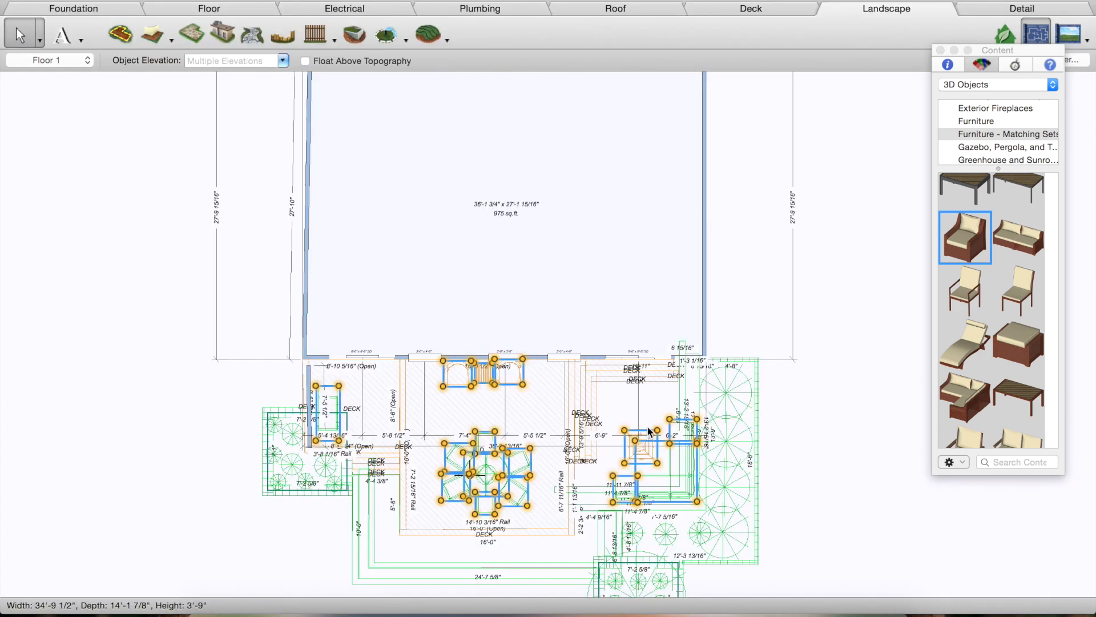
mouse_move(483, 383)
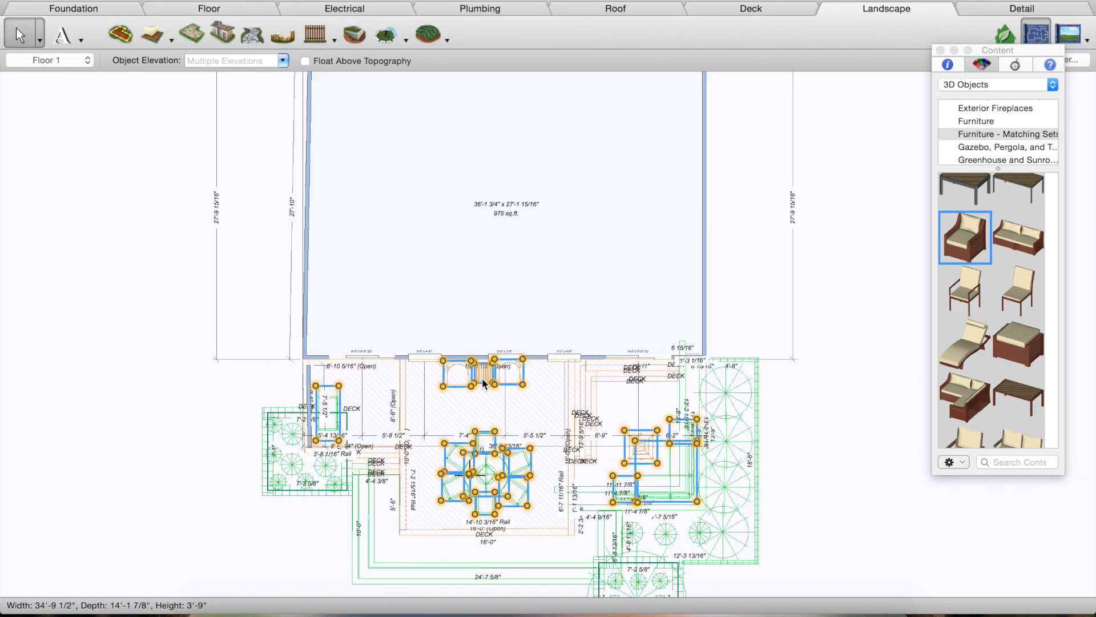
mouse_move(485, 449)
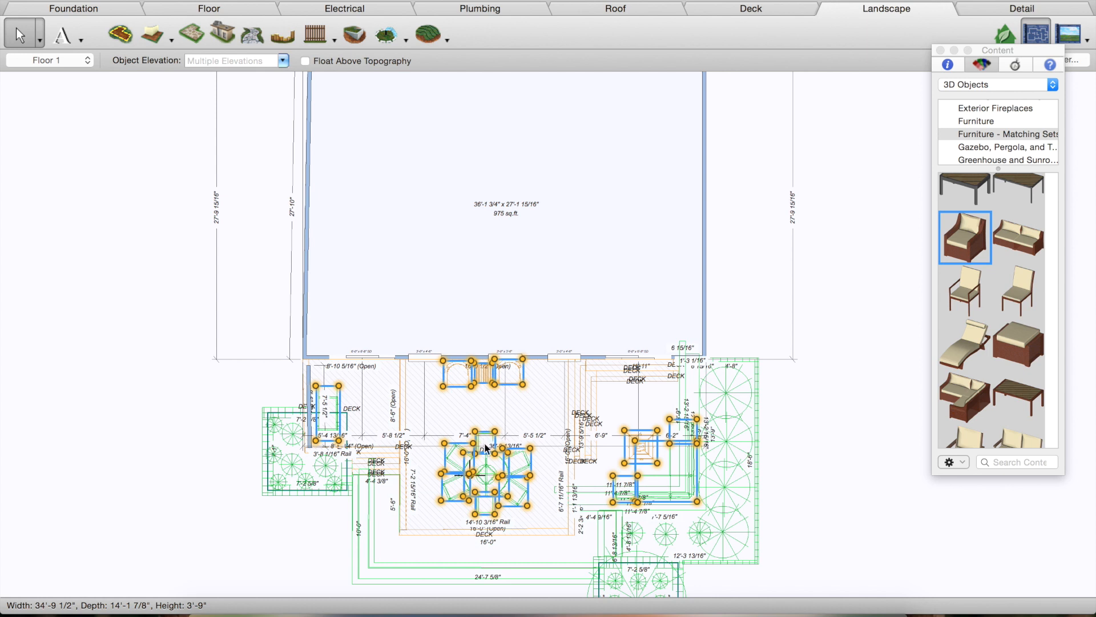
mouse_move(490, 415)
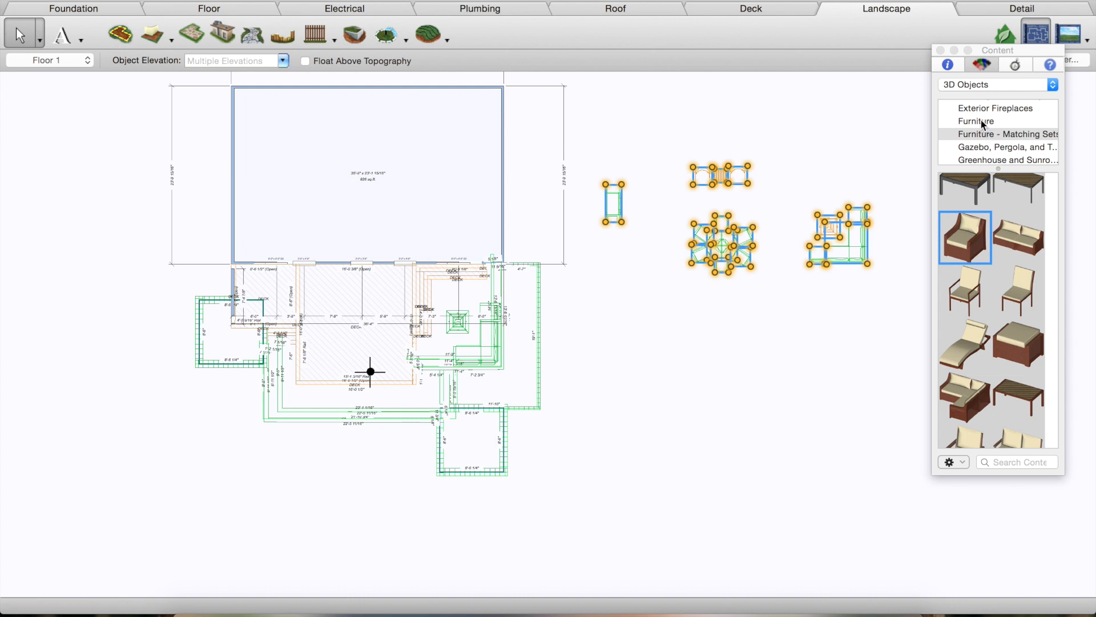
mouse_move(971, 211)
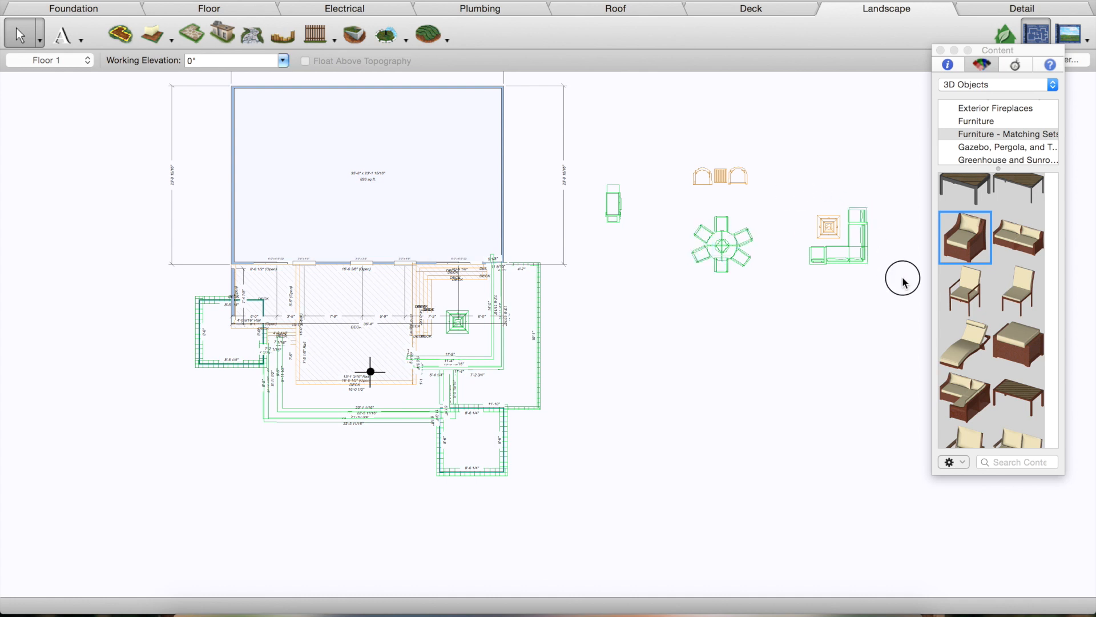
Drag the sectional group from beside the plan back around the fire pit
left_click(837, 238)
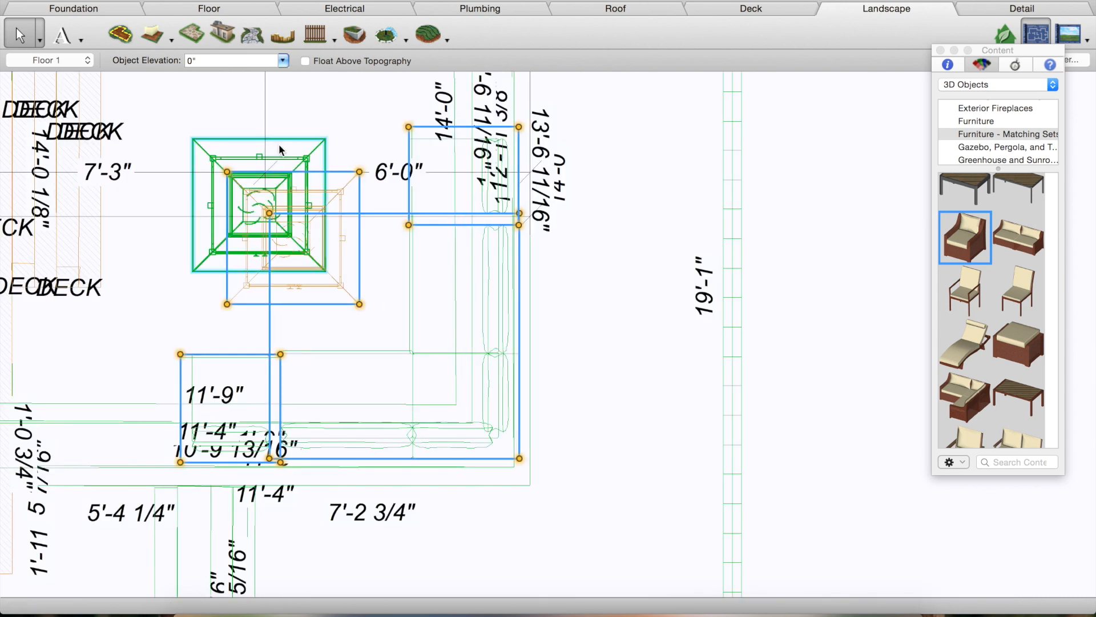
left_click(485, 357)
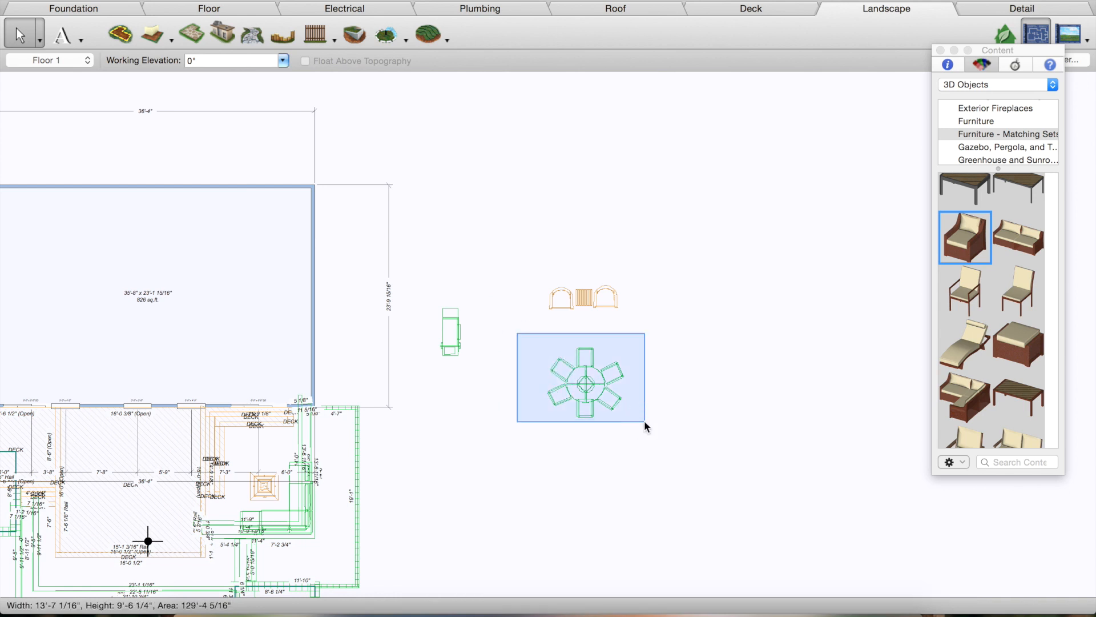
Move the round dining table set onto the deck and deselect it
left_click(586, 377)
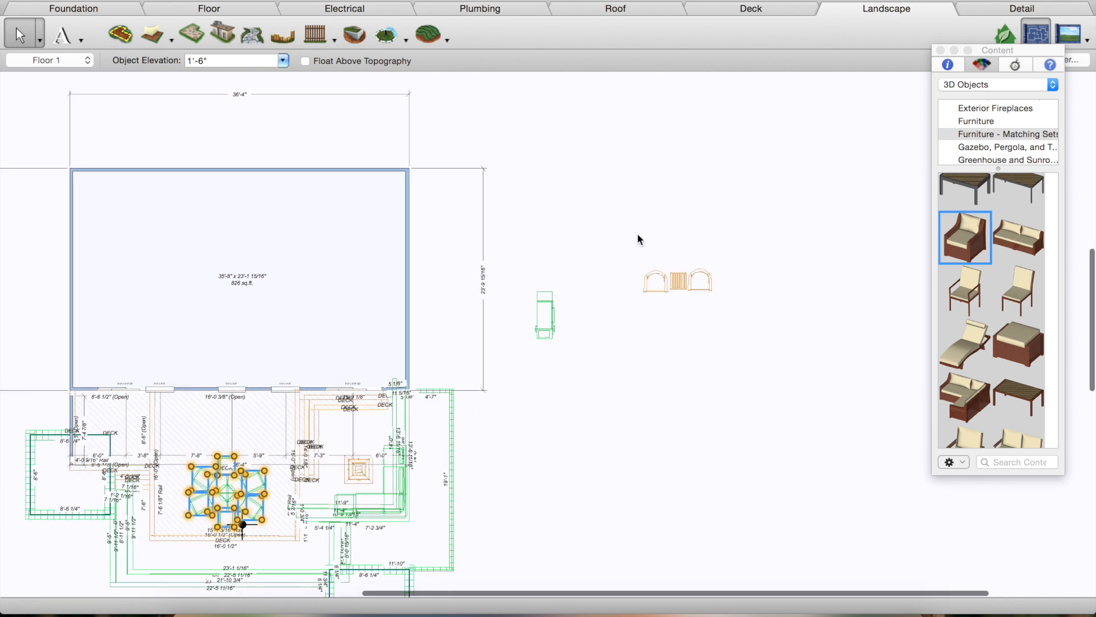
left_click(675, 280)
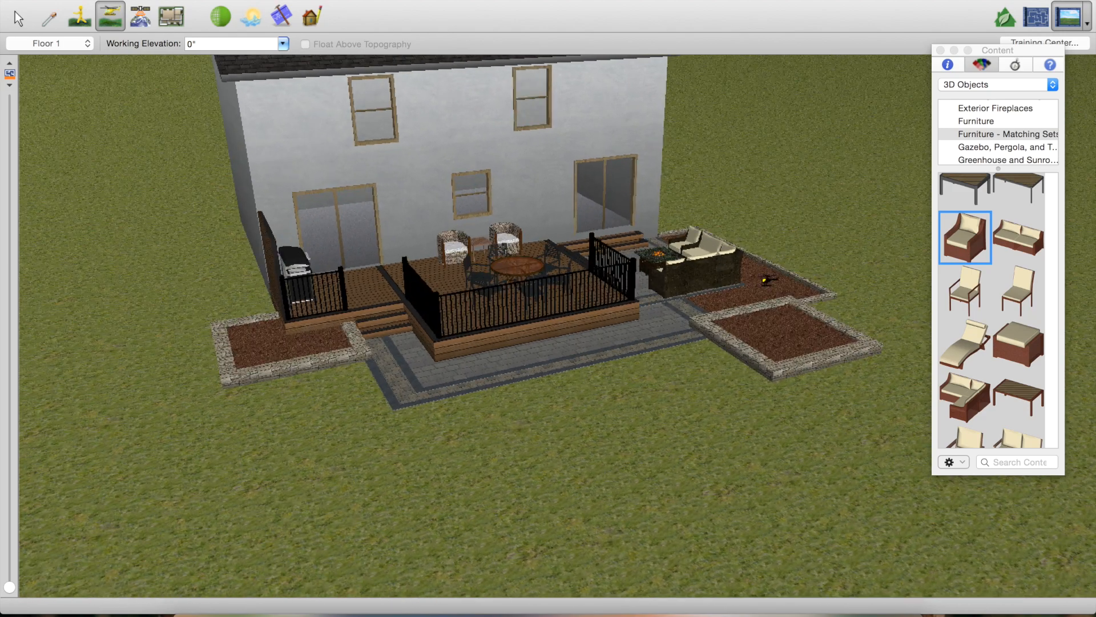
mouse_move(652, 165)
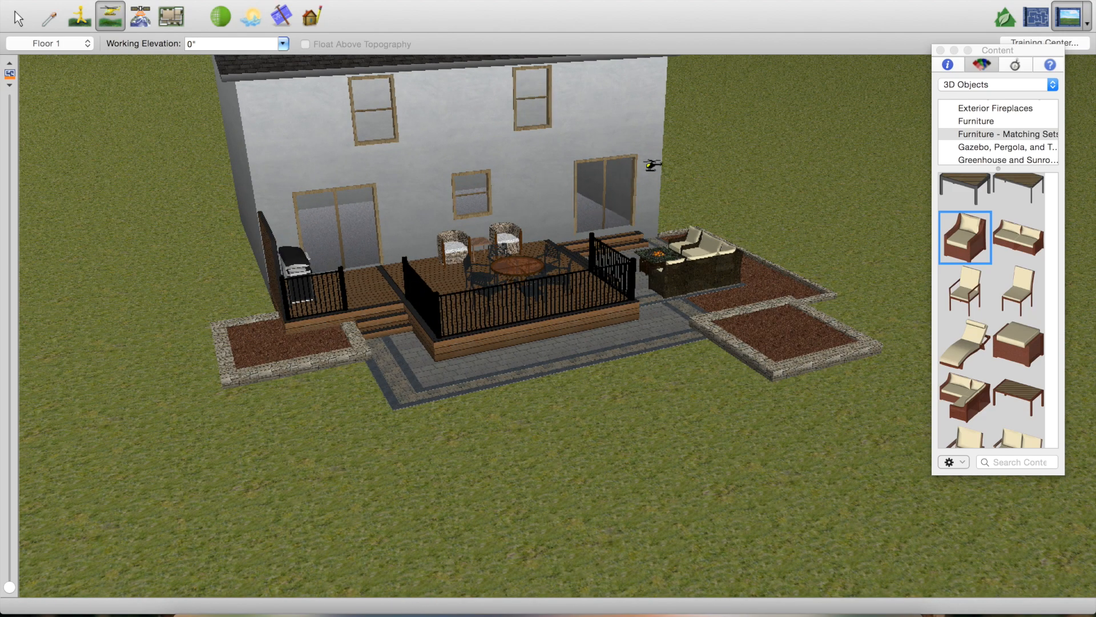
mouse_move(518, 201)
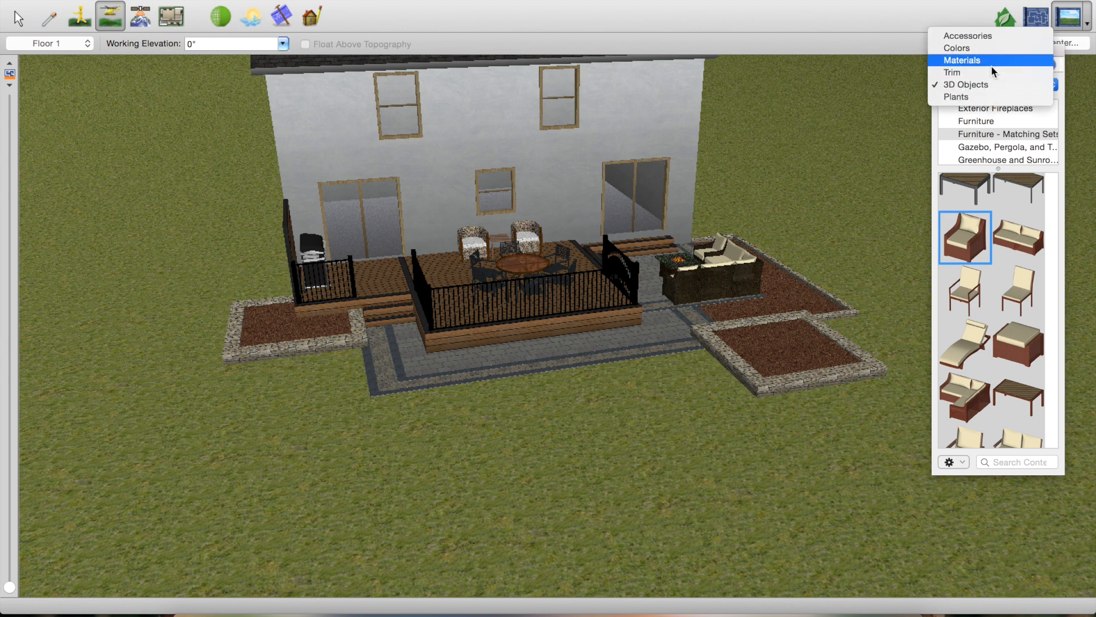
Switch the Content library to Plants and open Punch! Library > Shrubs
left_click(956, 96)
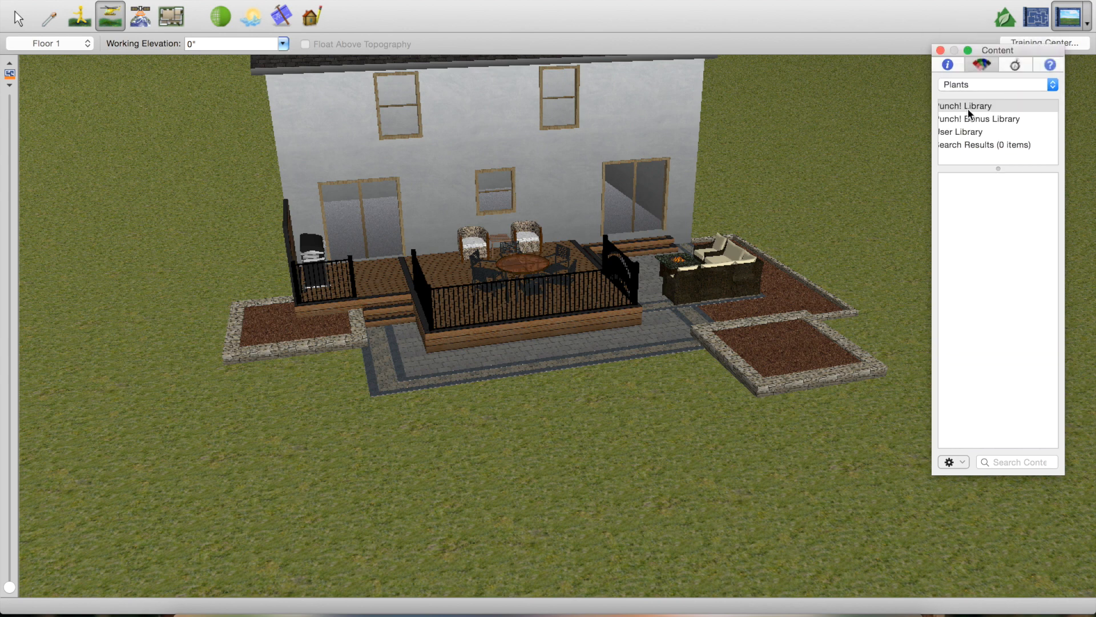
left_click(966, 106)
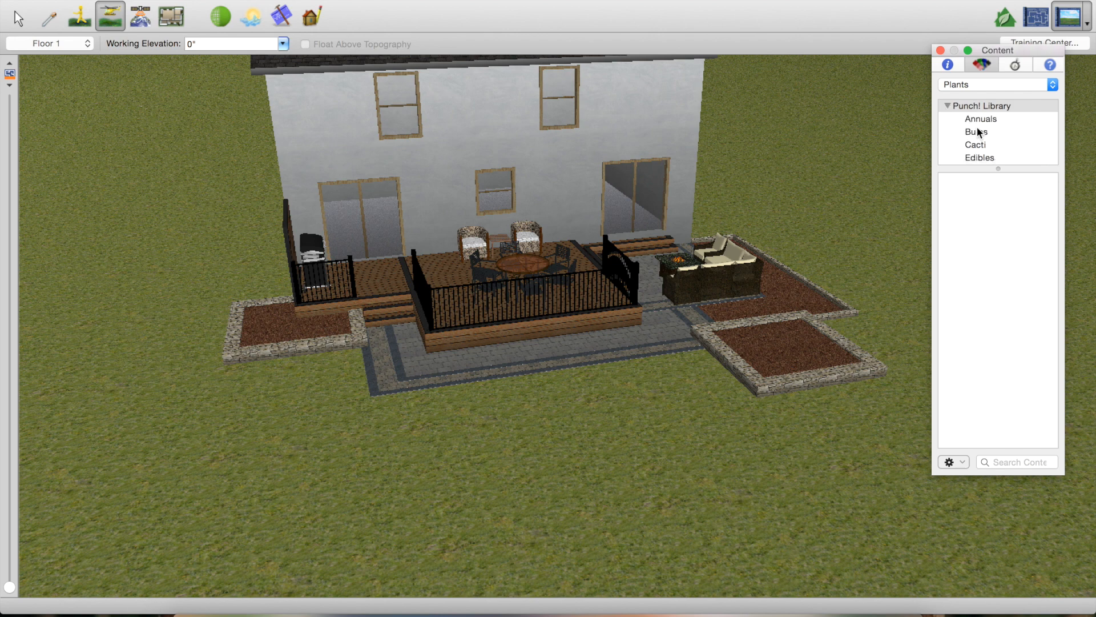
scroll("down", 3)
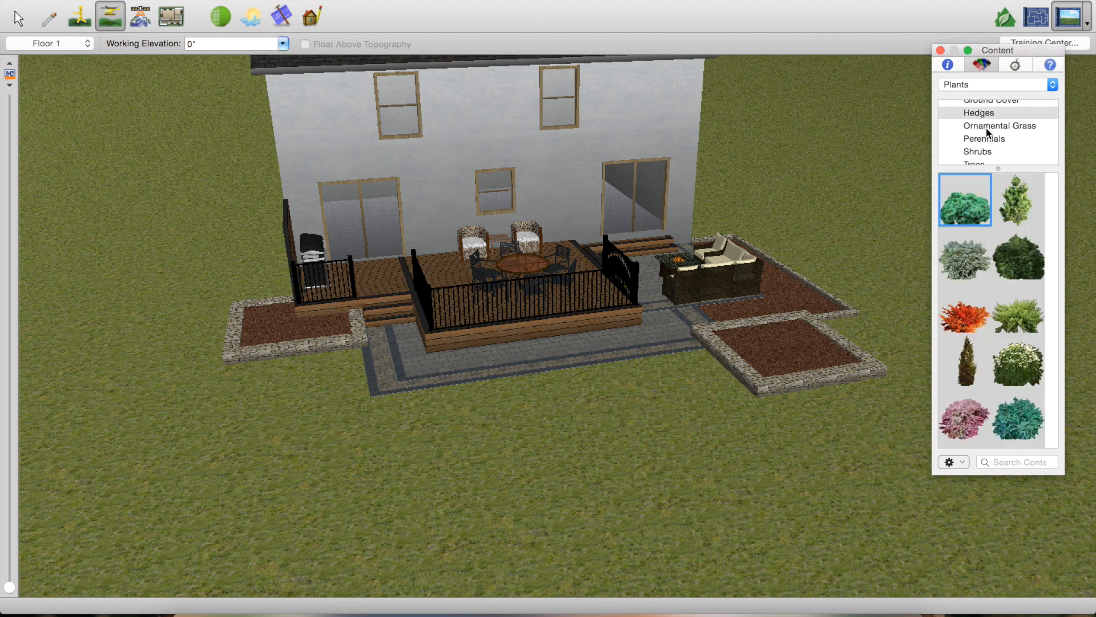
left_click(999, 125)
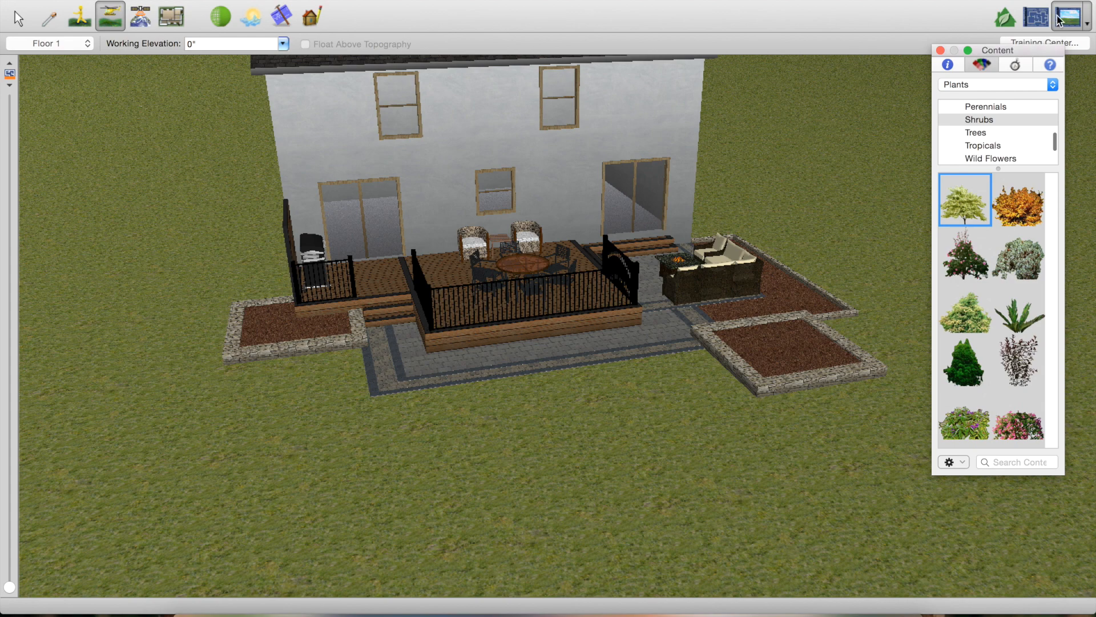
mouse_move(369, 12)
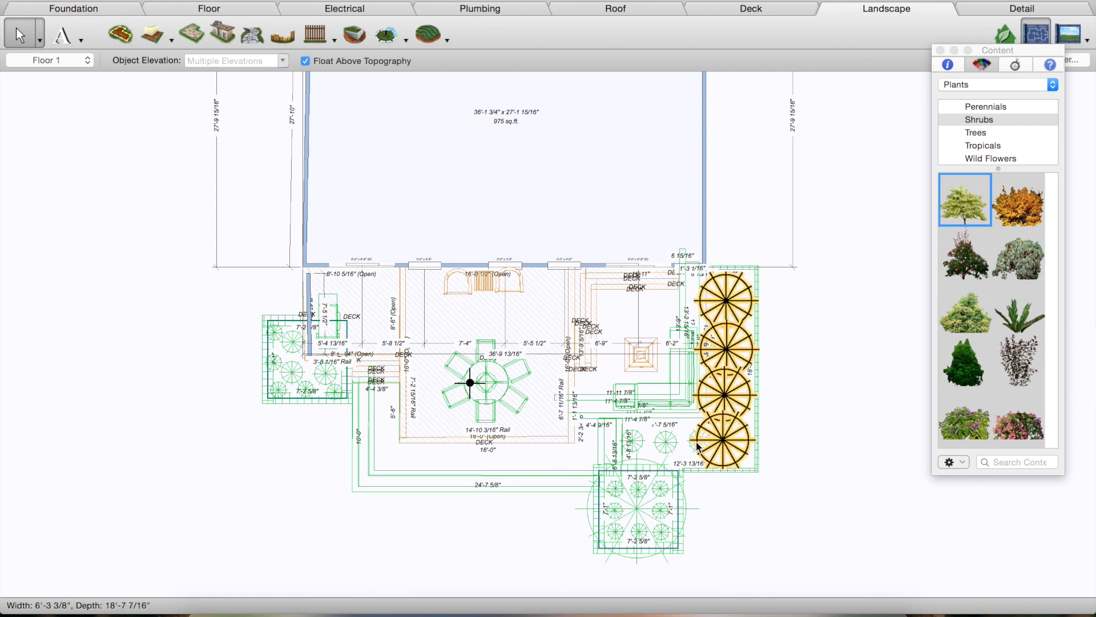
mouse_move(691, 438)
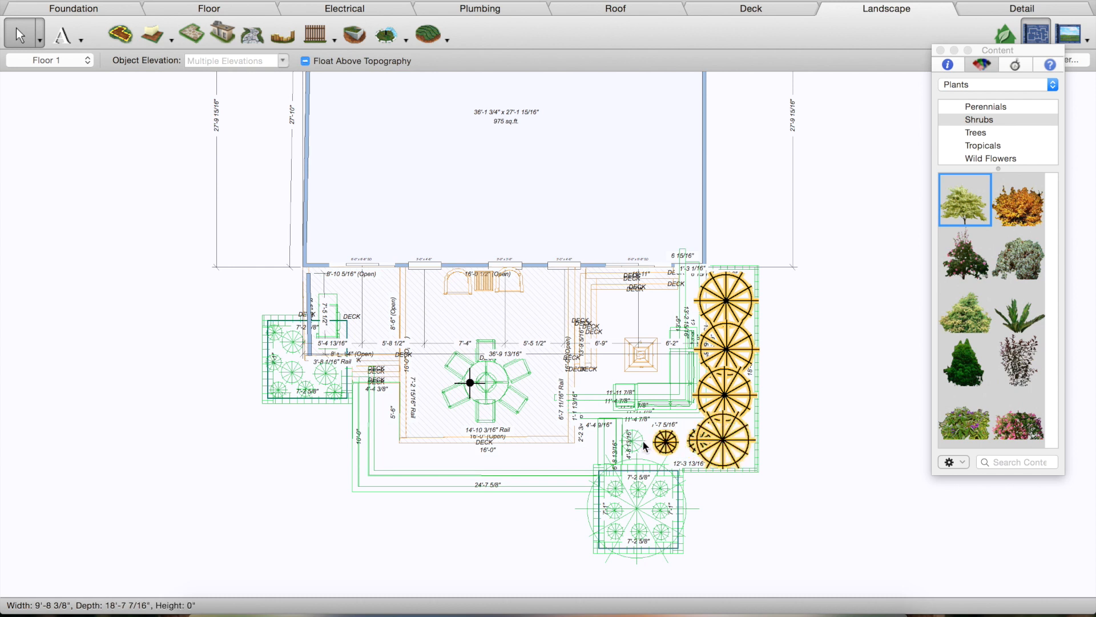
Place shrubs in the right side bed, the lower raised bed and the left raised bed
left_click(636, 490)
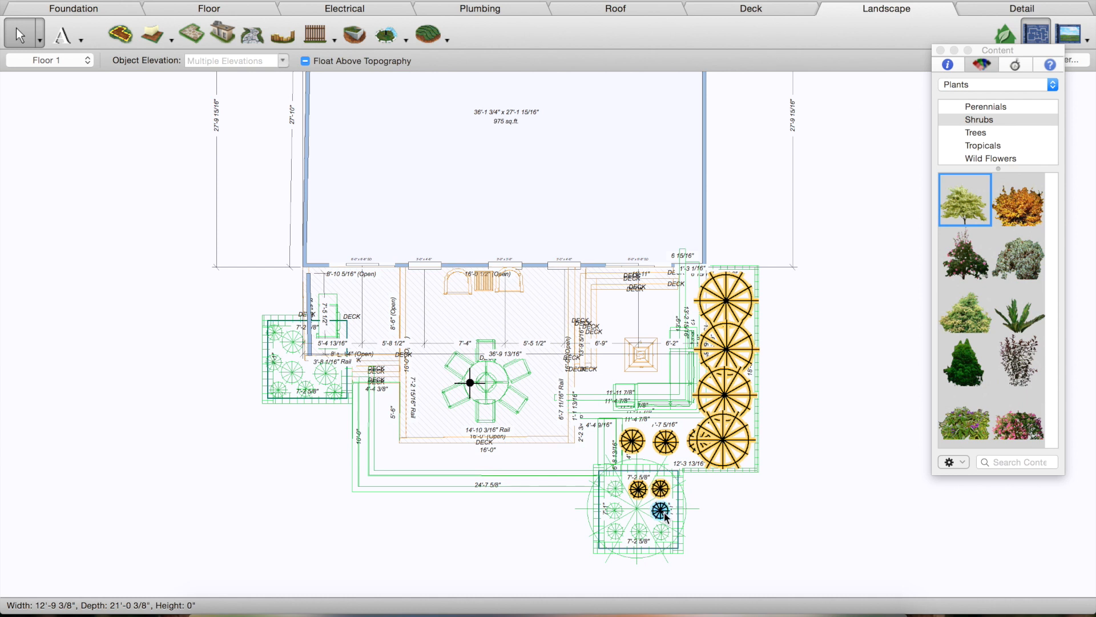
left_click(654, 508)
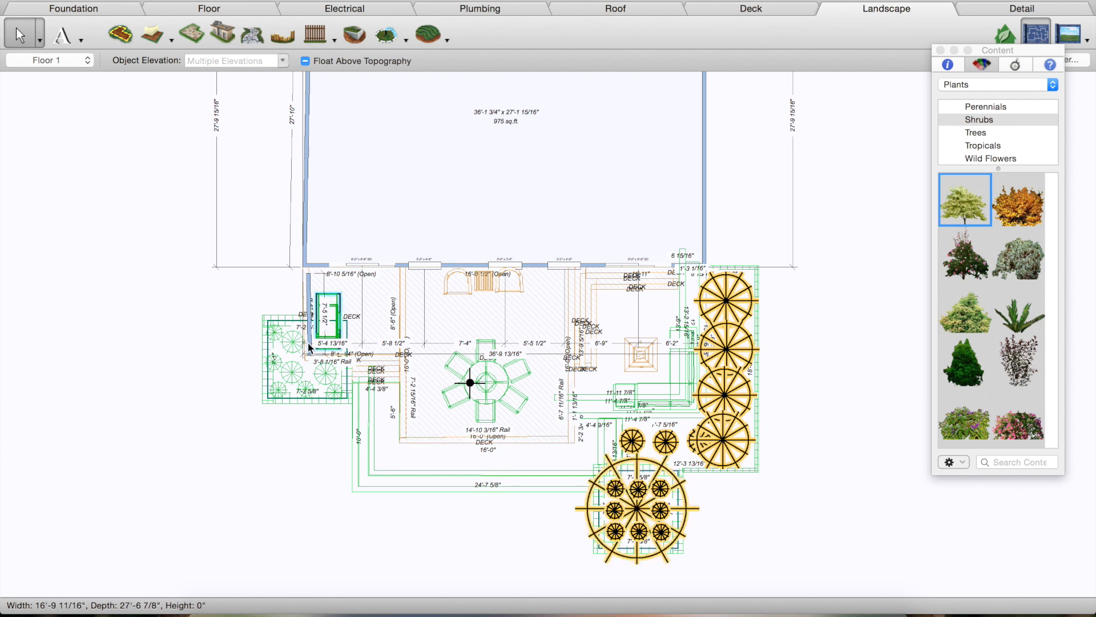
left_click(329, 370)
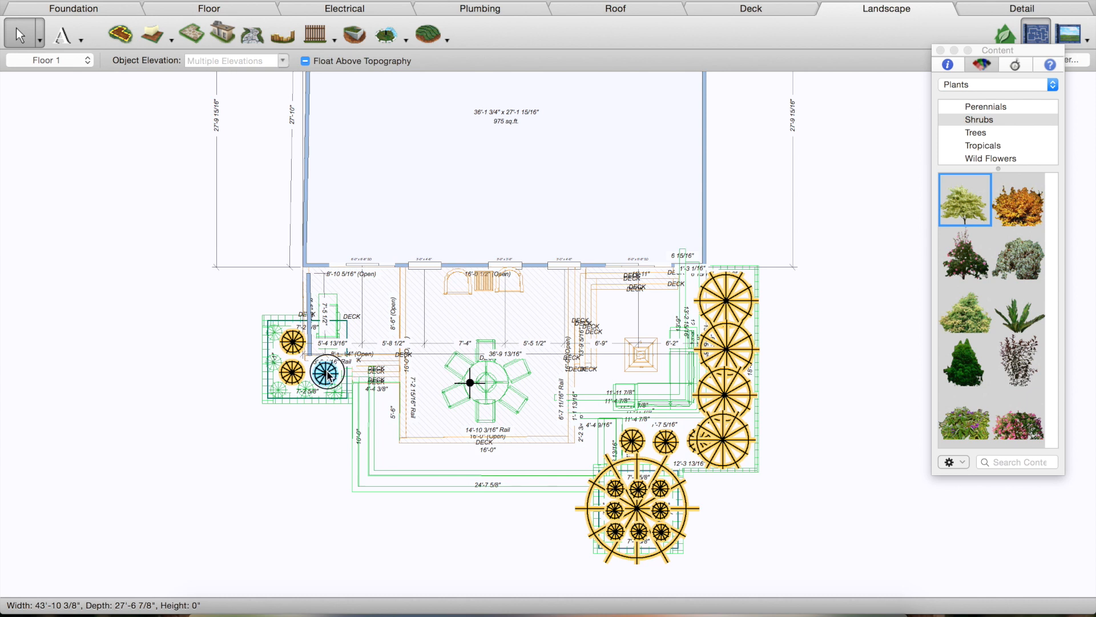
left_click(339, 392)
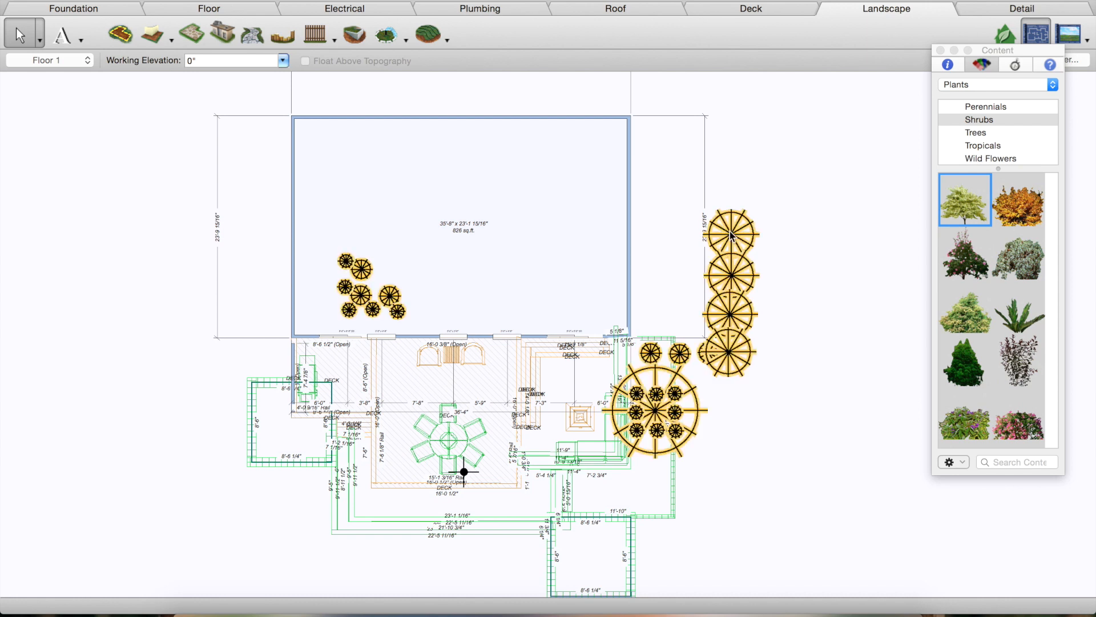
Move the shrub group into the left bed and add a small shrub to the lower bed
left_click(655, 368)
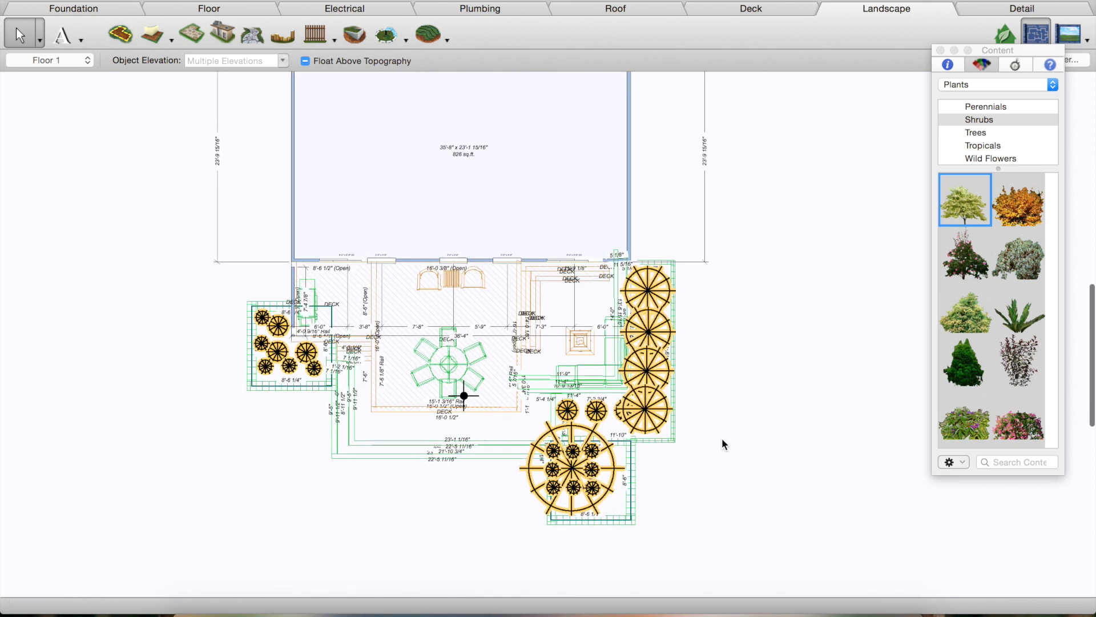
mouse_move(707, 482)
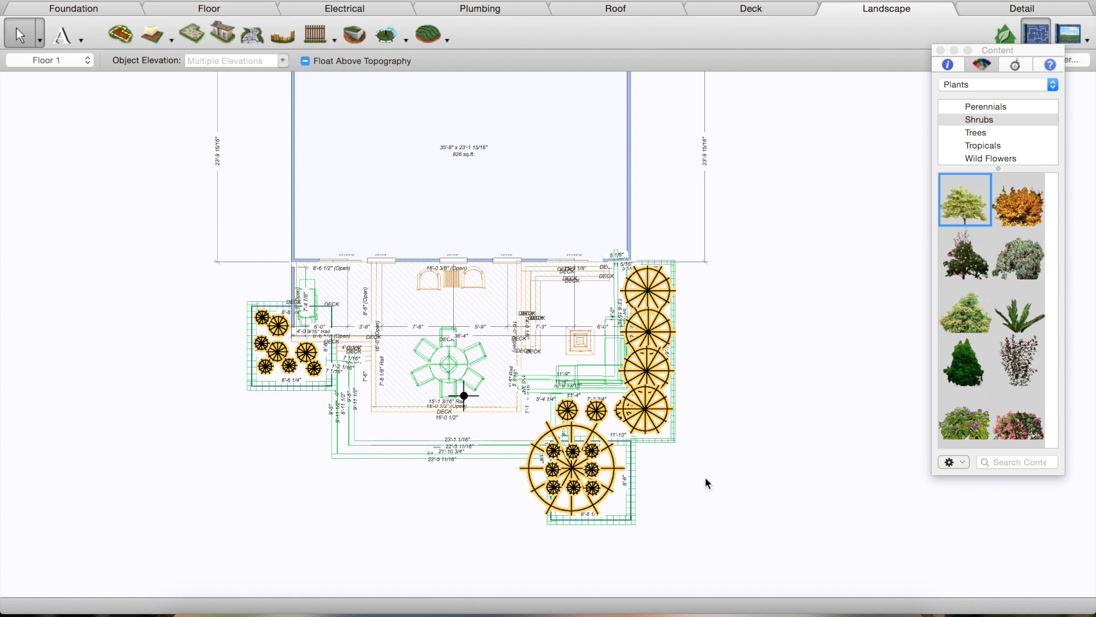
mouse_move(696, 475)
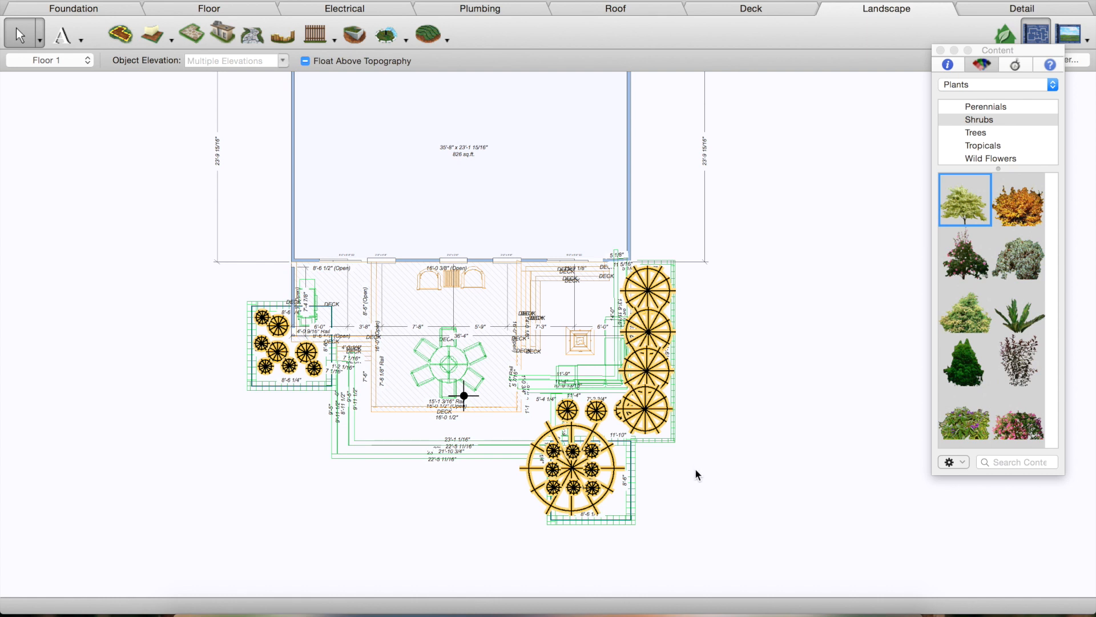
left_click(305, 61)
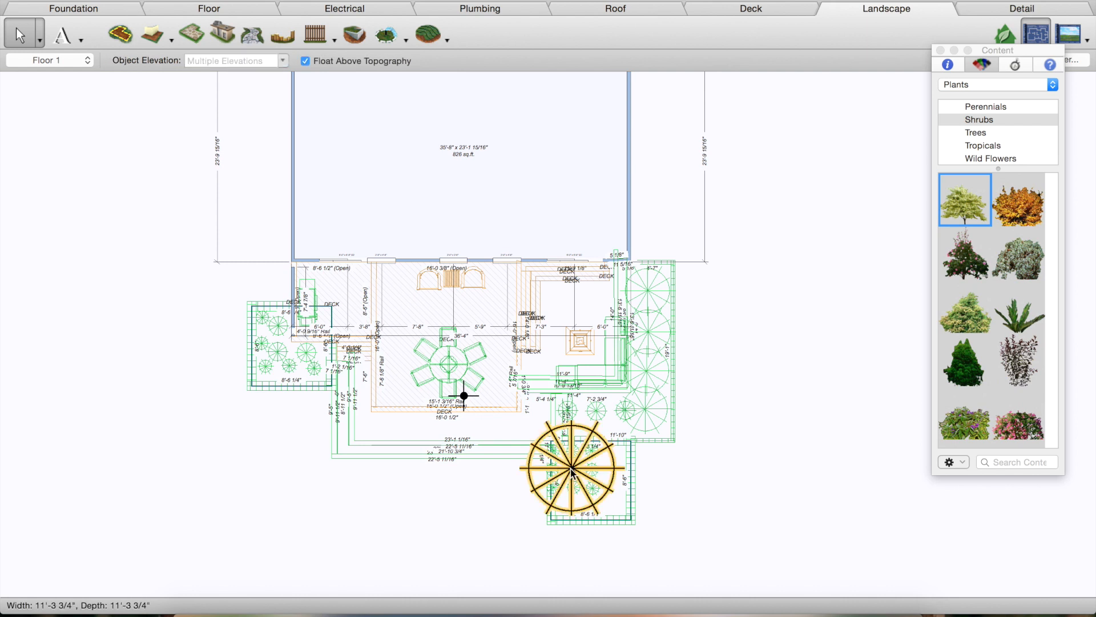
mouse_move(670, 473)
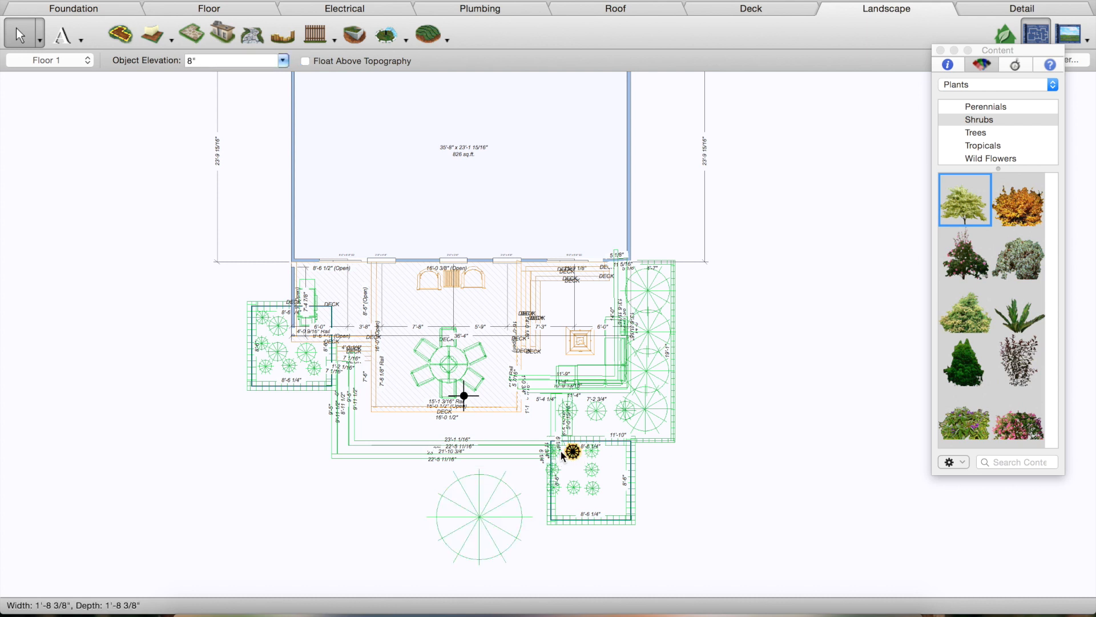
left_click(552, 468)
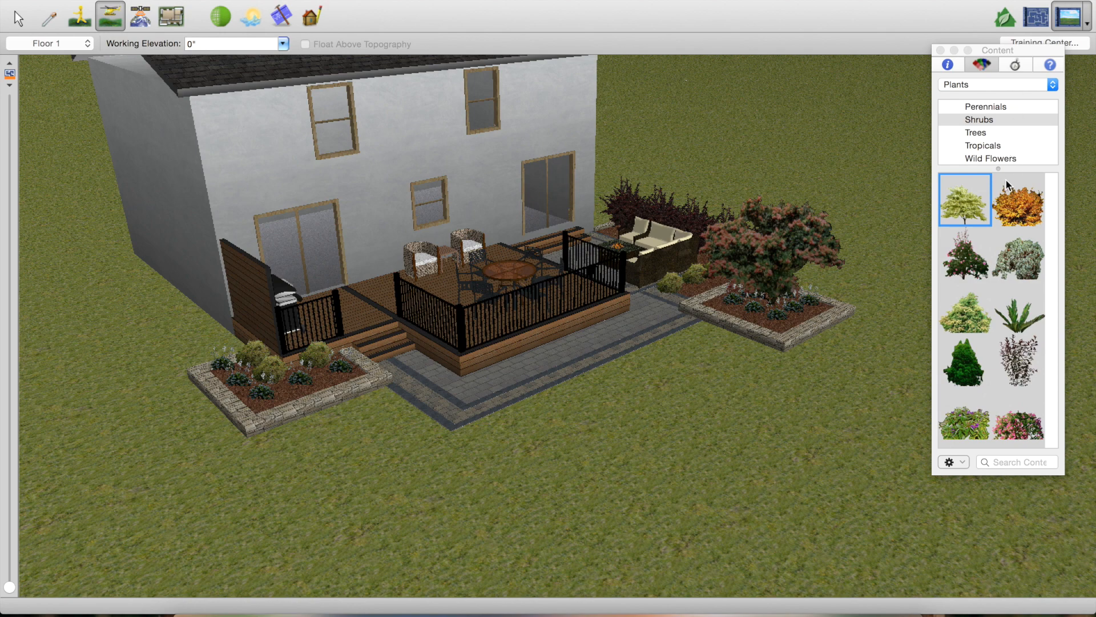
mouse_move(1035, 15)
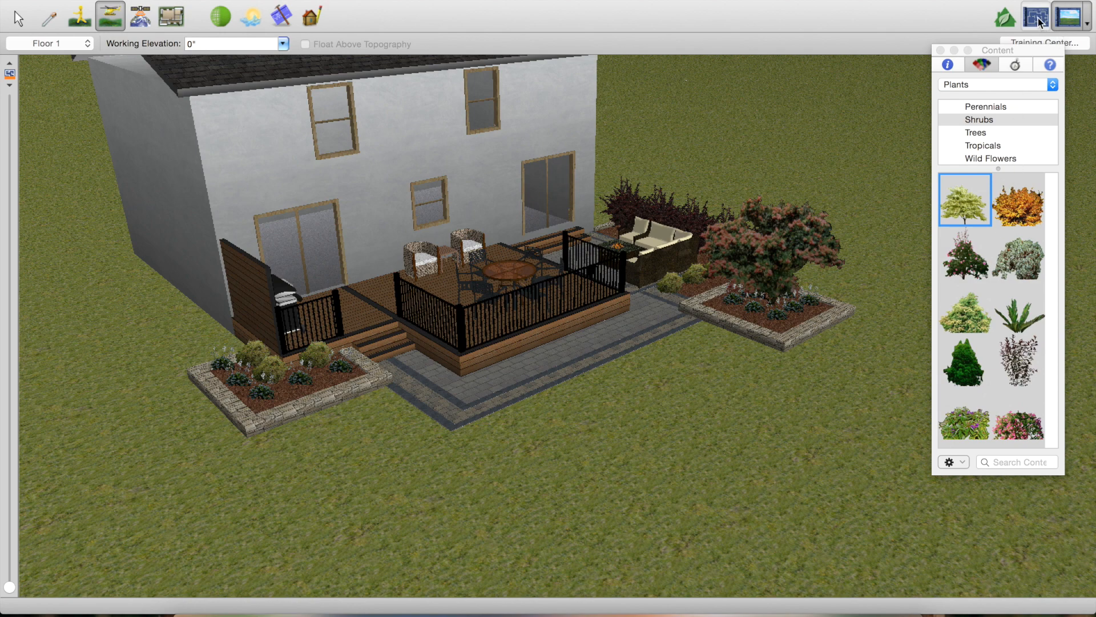
Toggle plan and 3D views, and show the Properties panel with 15-year plant growth
left_click(1037, 15)
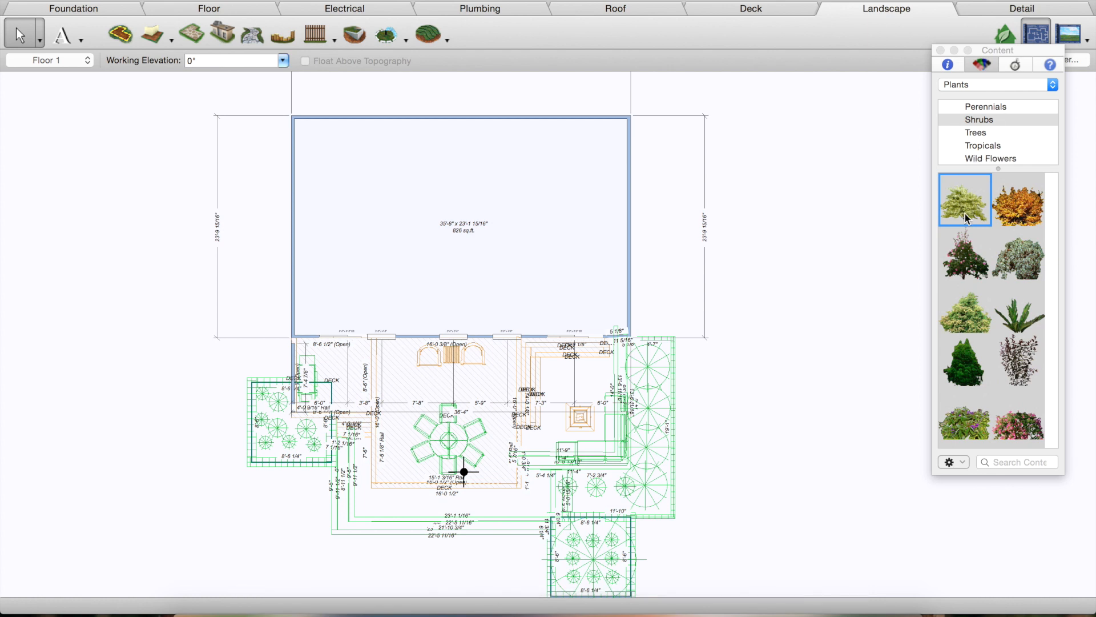
mouse_move(901, 237)
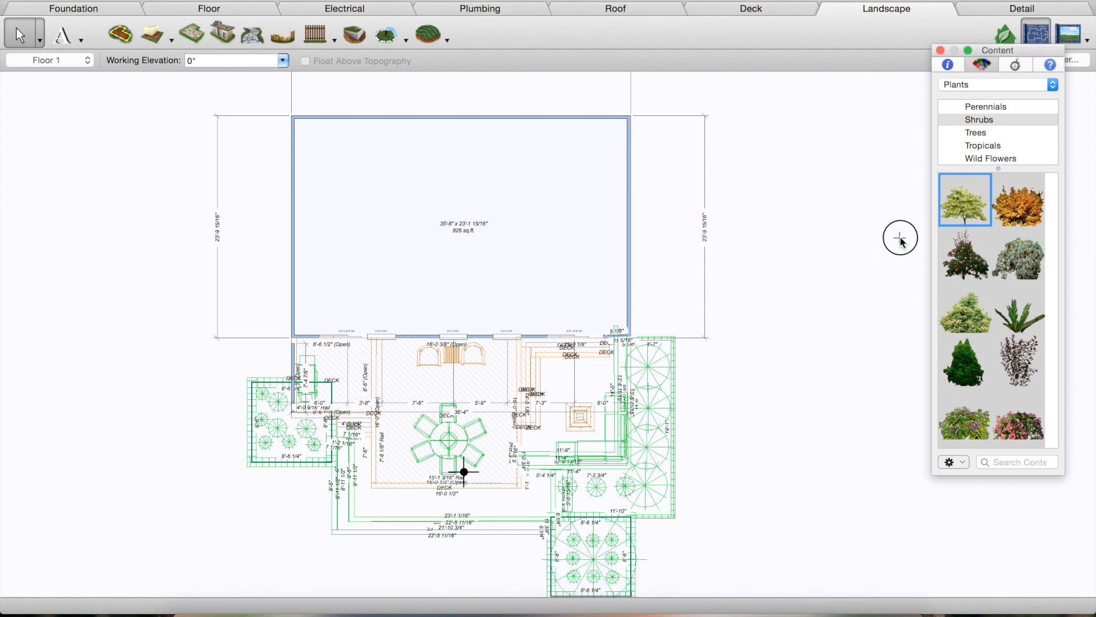
left_click(710, 247)
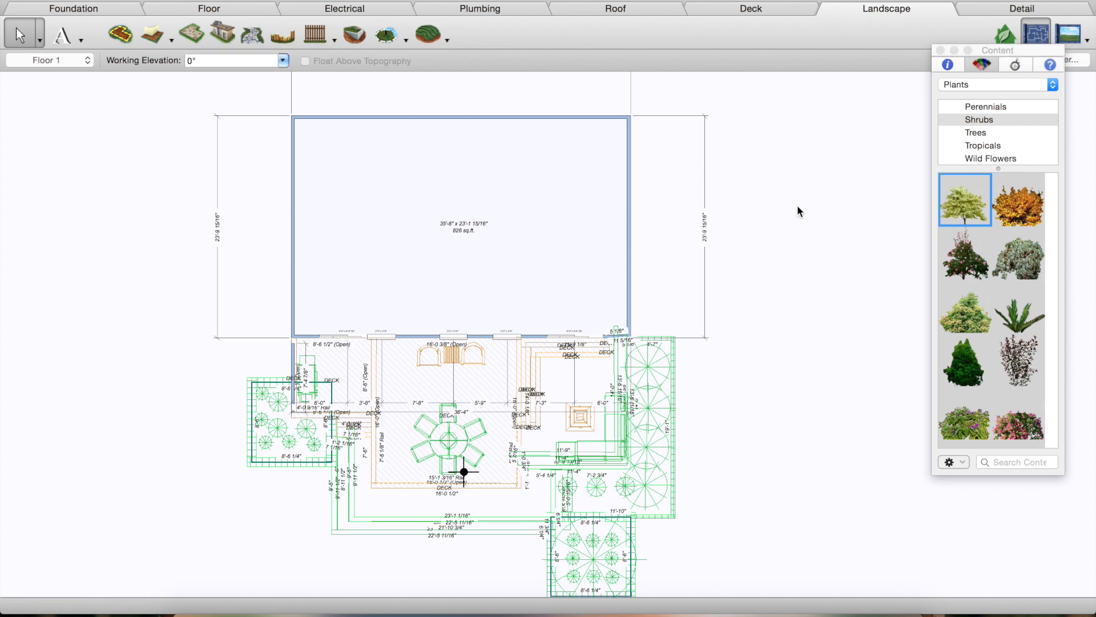
left_click(1065, 33)
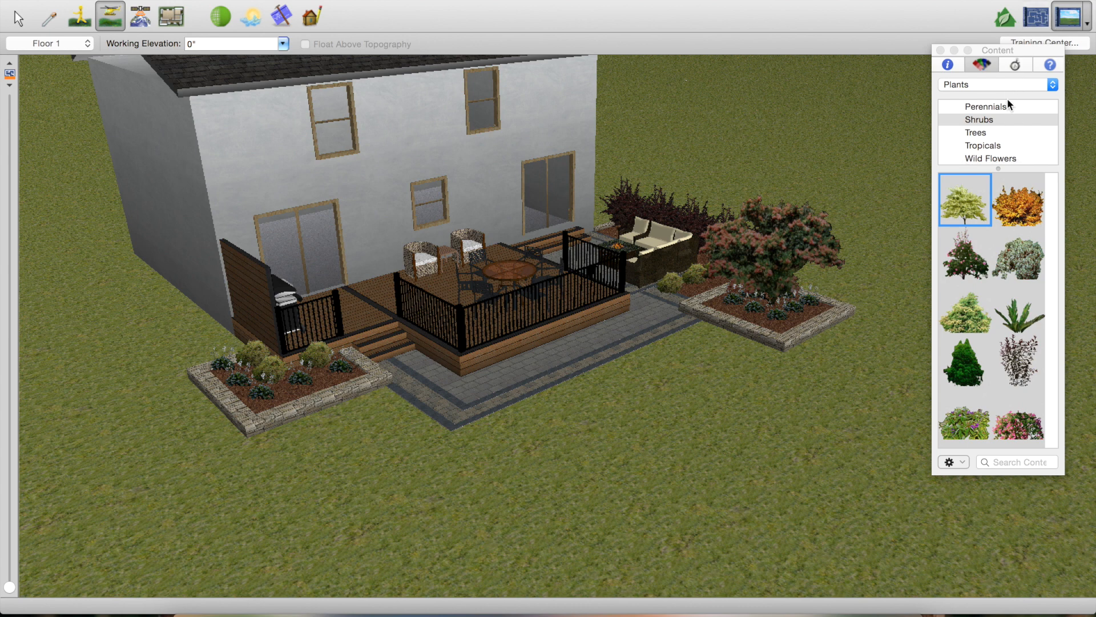
left_click(948, 63)
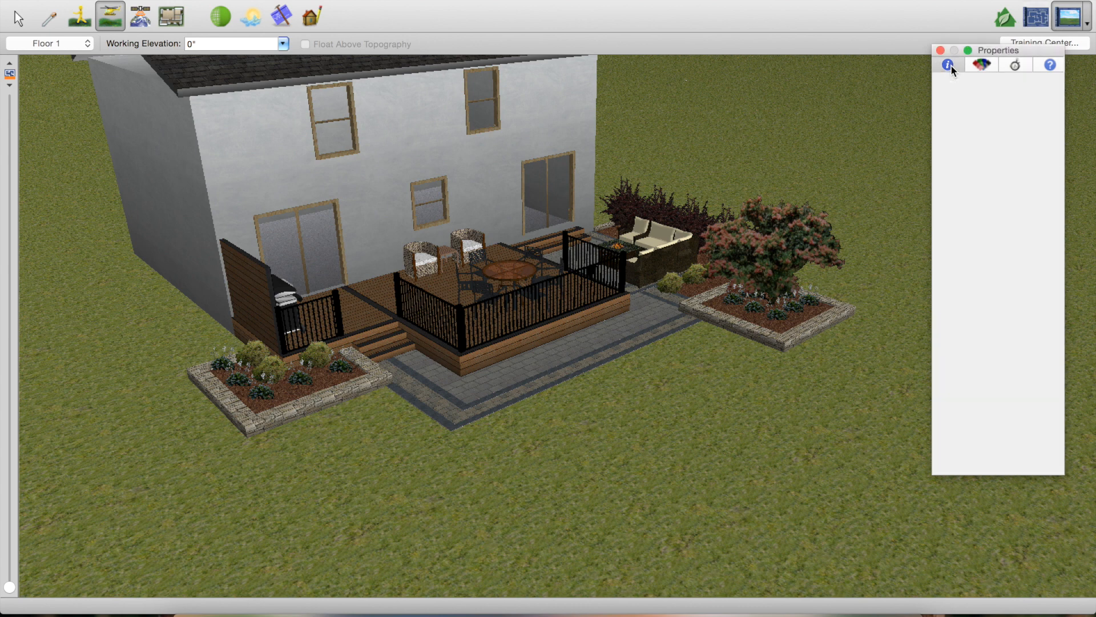
left_click(1035, 34)
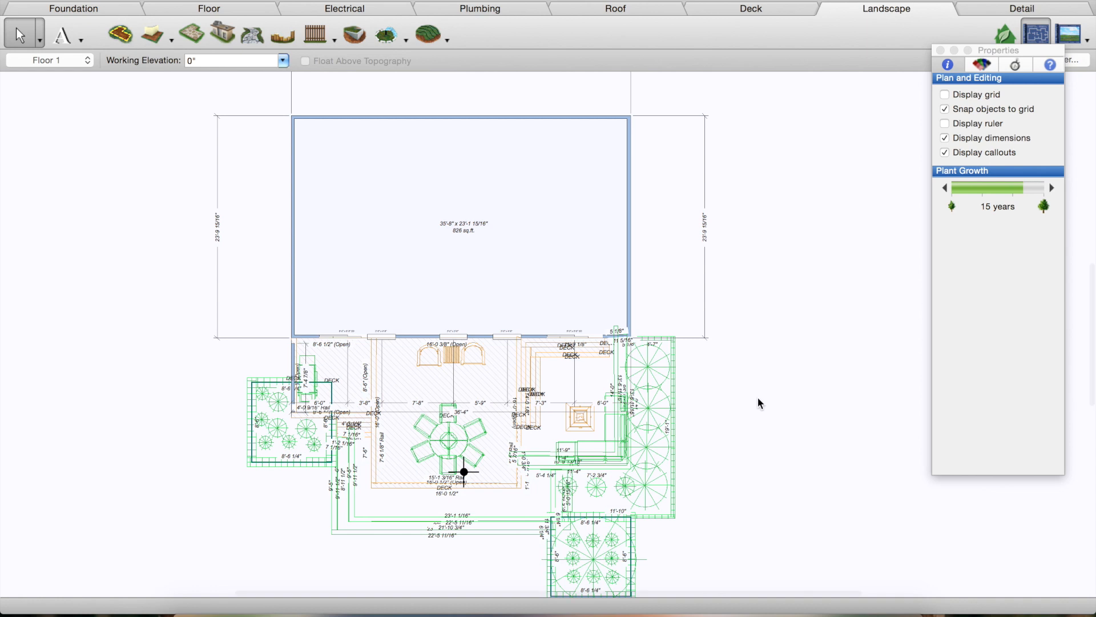
Set the red flowering tree's Age Planted to 5 years
left_click(592, 557)
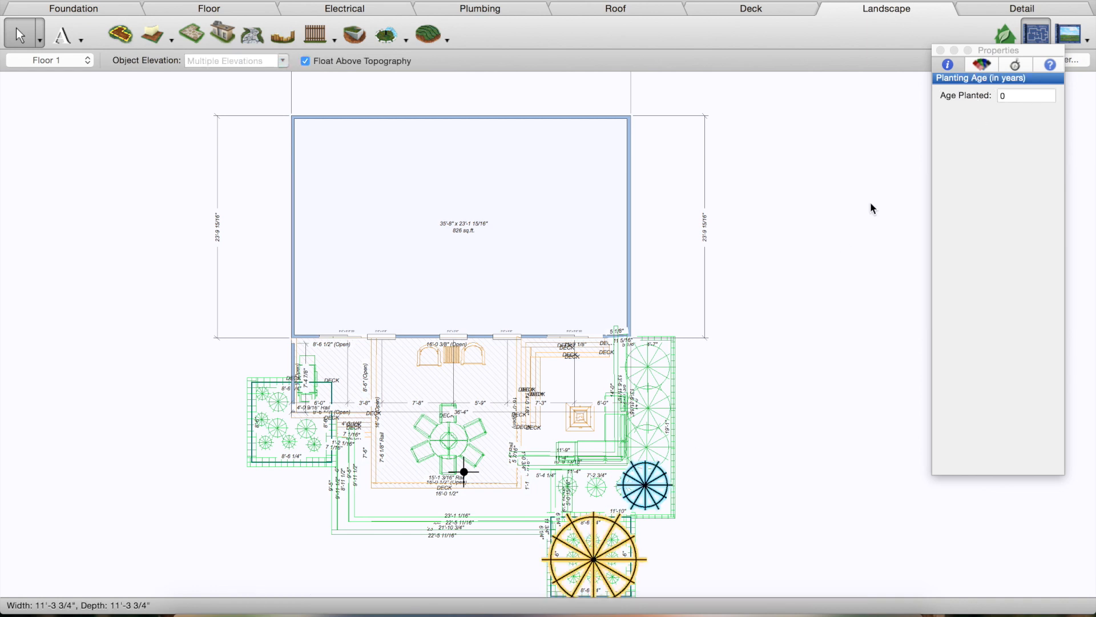
left_click(1025, 95)
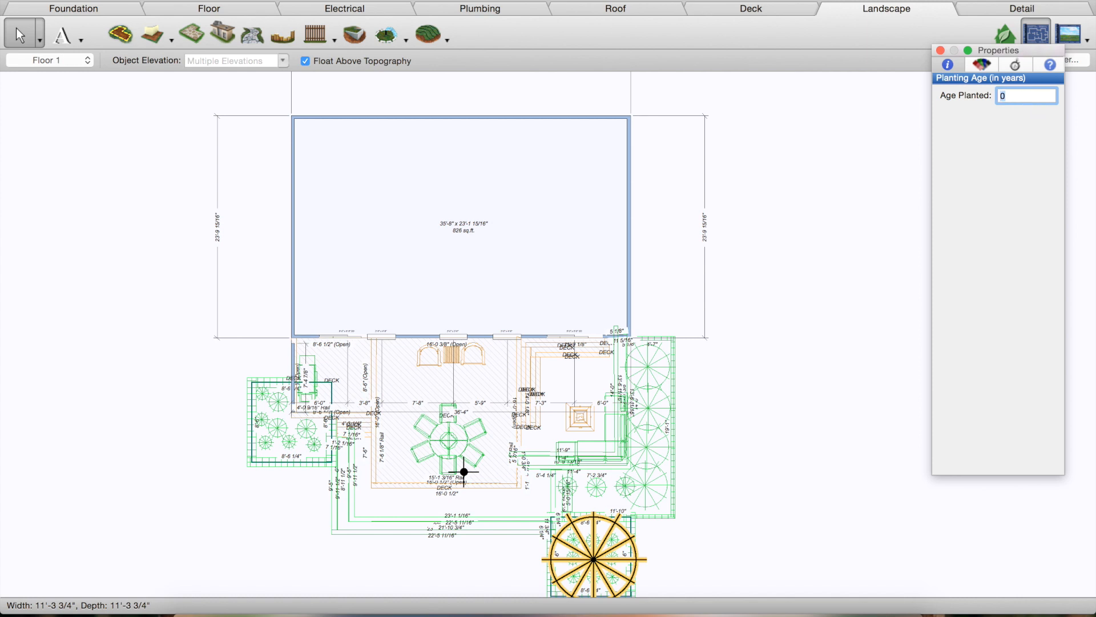
type("5")
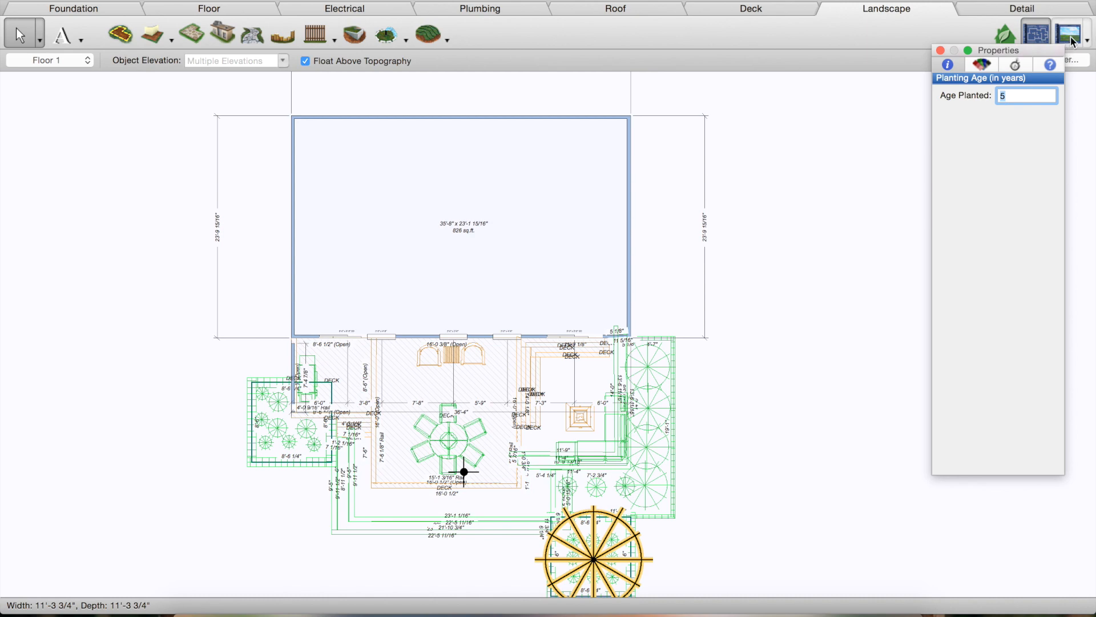
Select the bottom planting bed's plants in plan view, then render the yard in 3D
left_click(1068, 33)
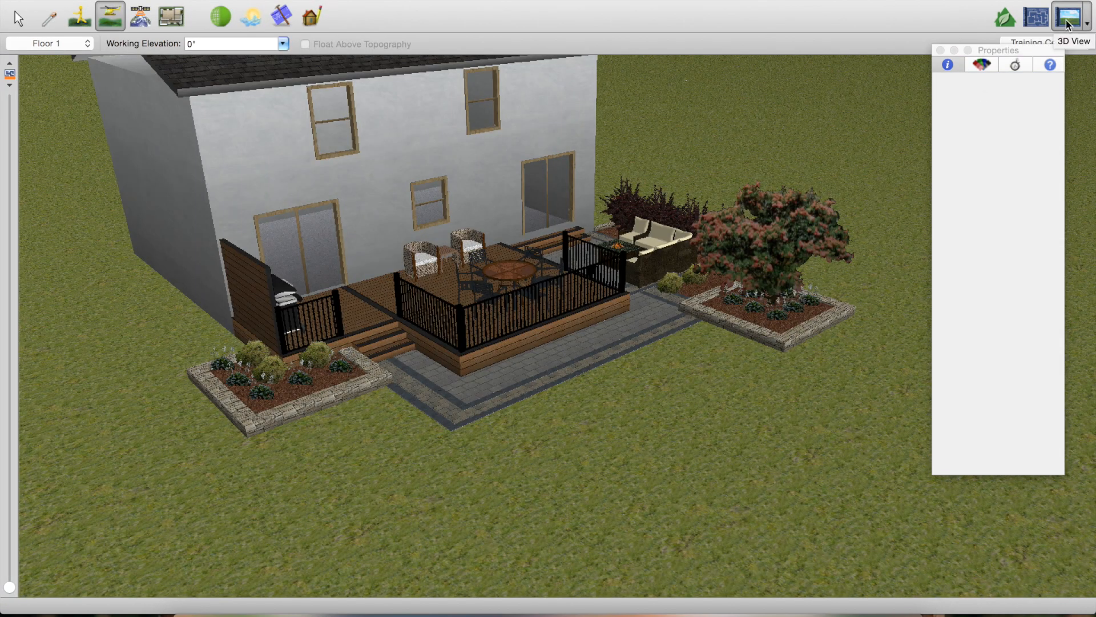
left_click(1037, 34)
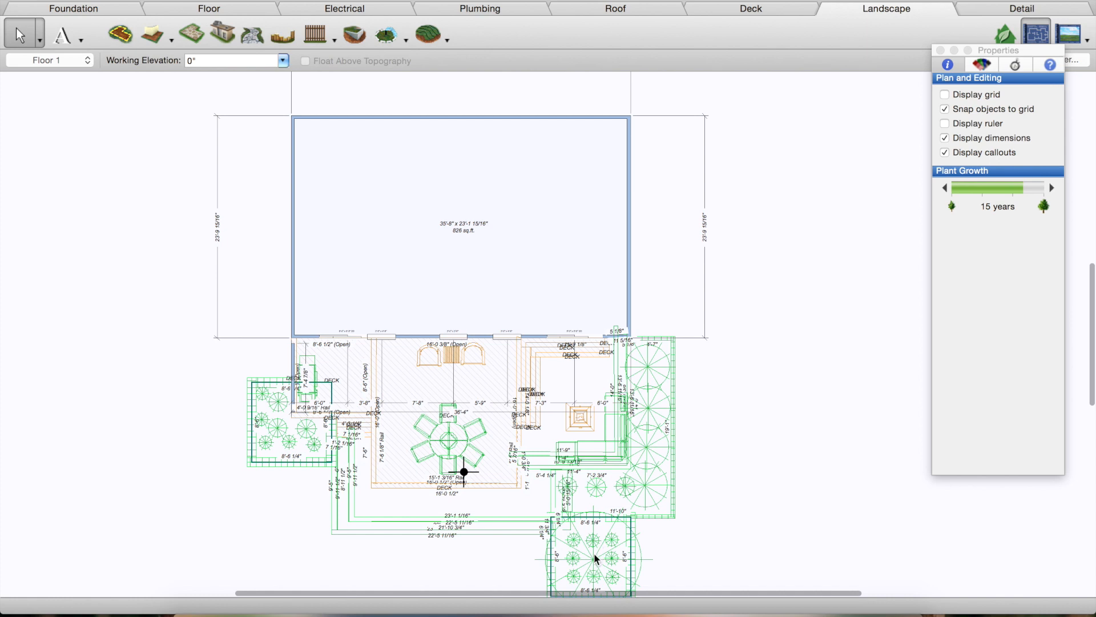
left_click(594, 560)
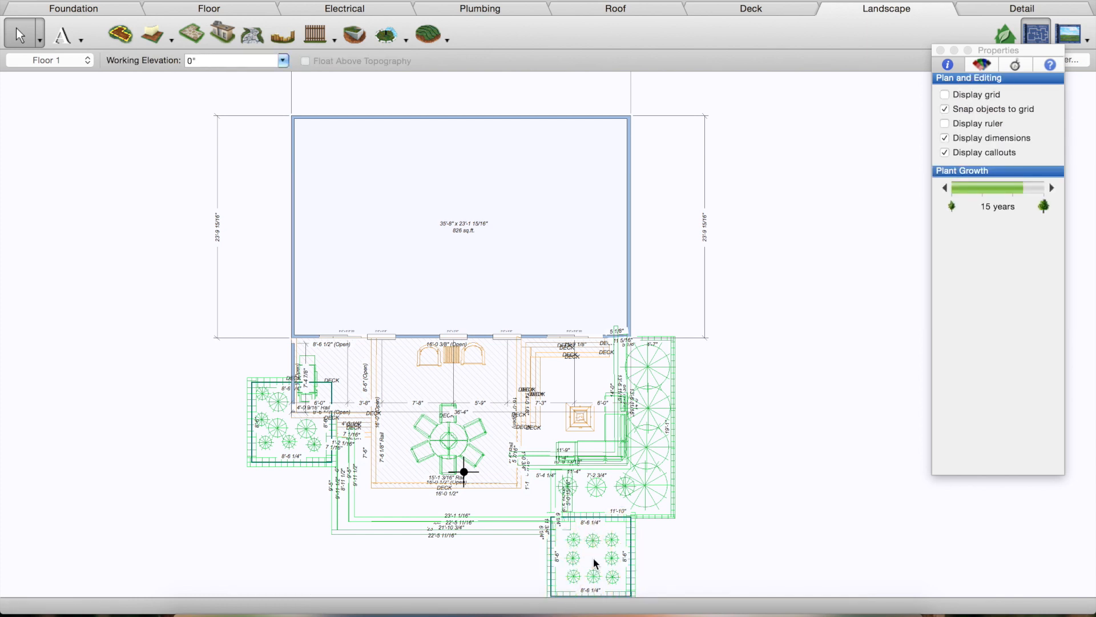
left_click(591, 556)
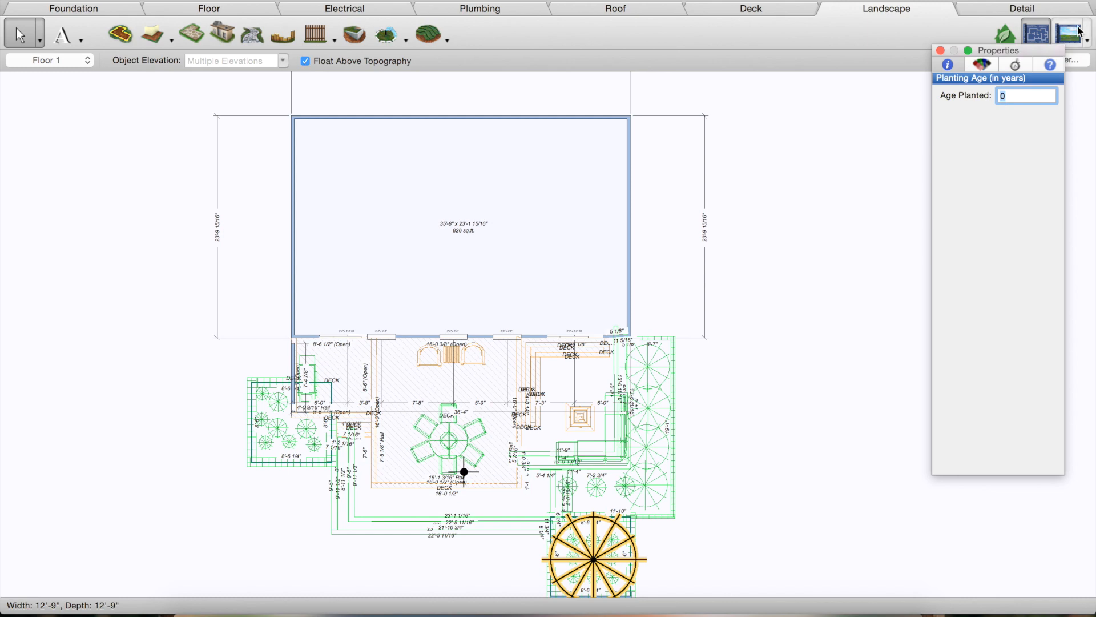
left_click(1066, 33)
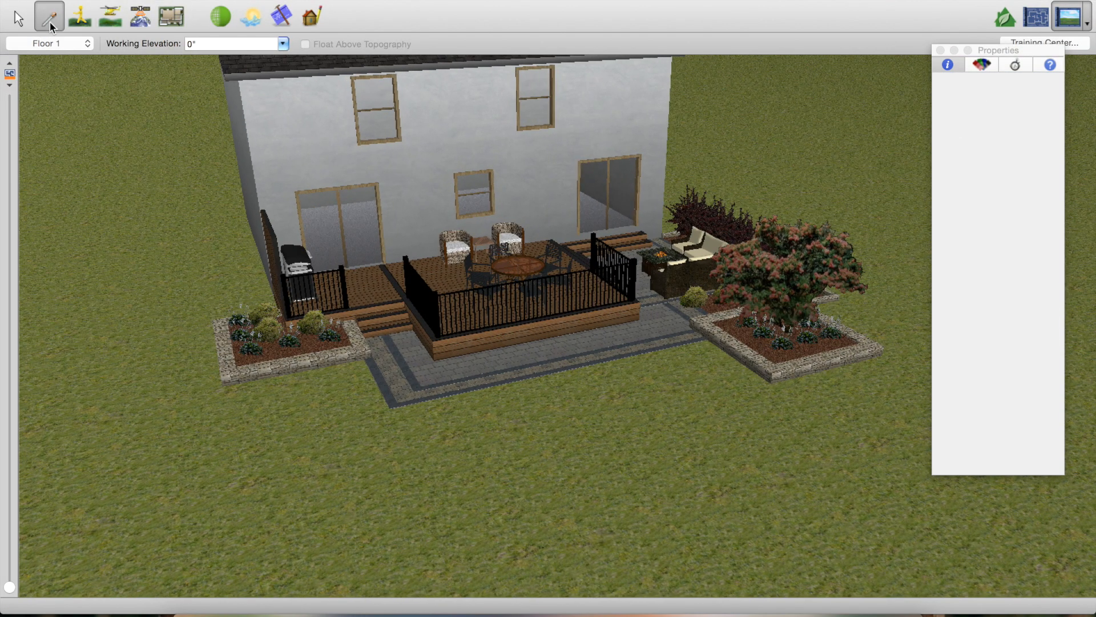
mouse_move(498, 134)
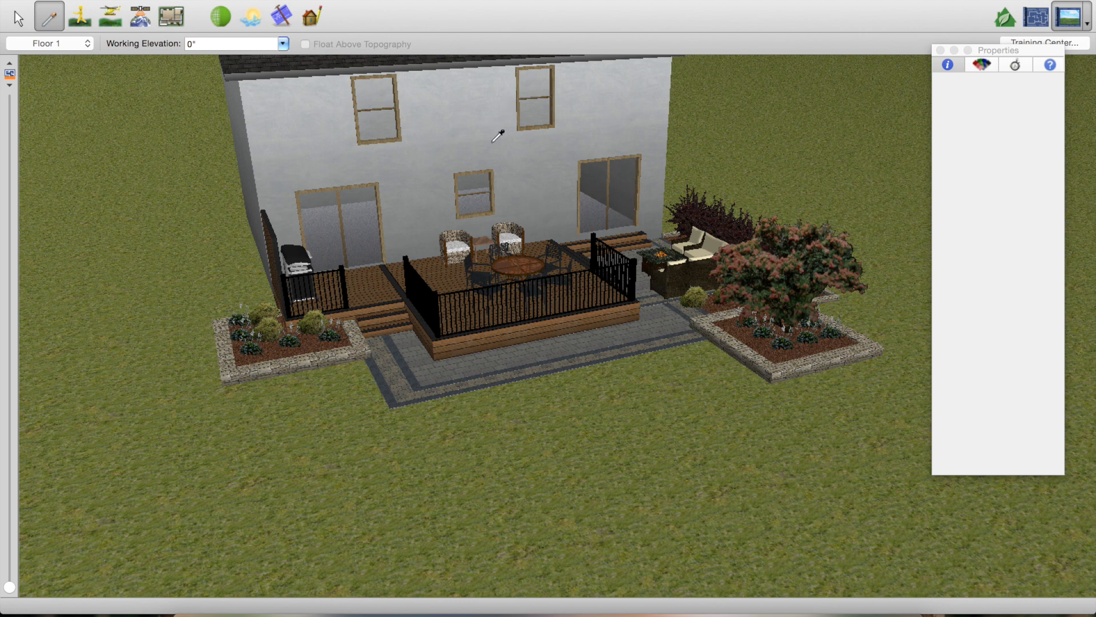
Apply white horizontal siding from Materials > Siding to the house walls
left_click(980, 64)
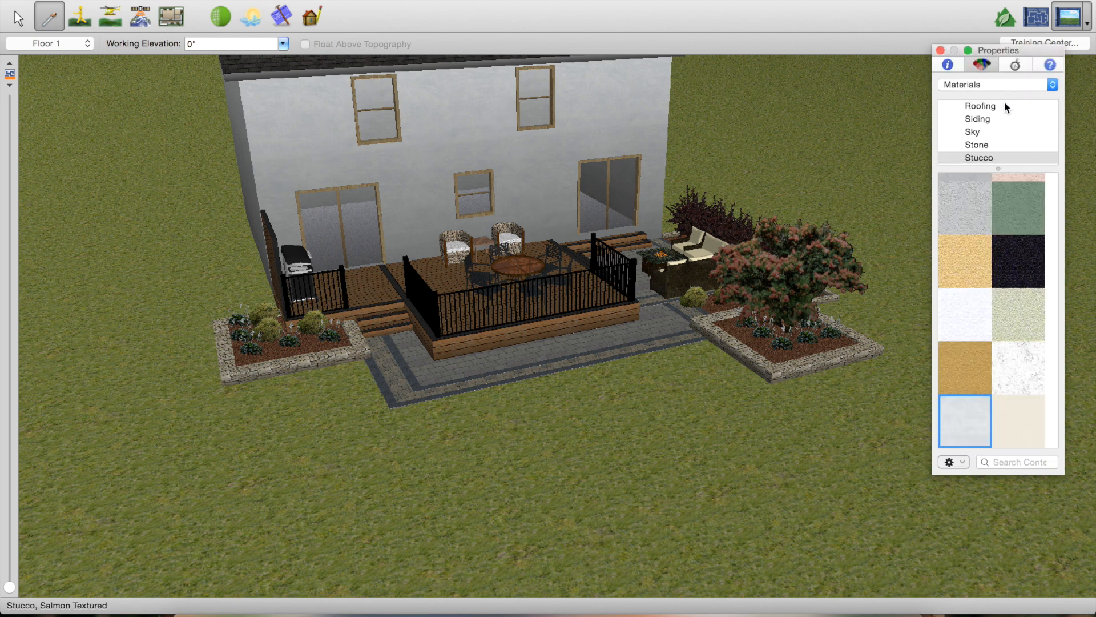
left_click(977, 118)
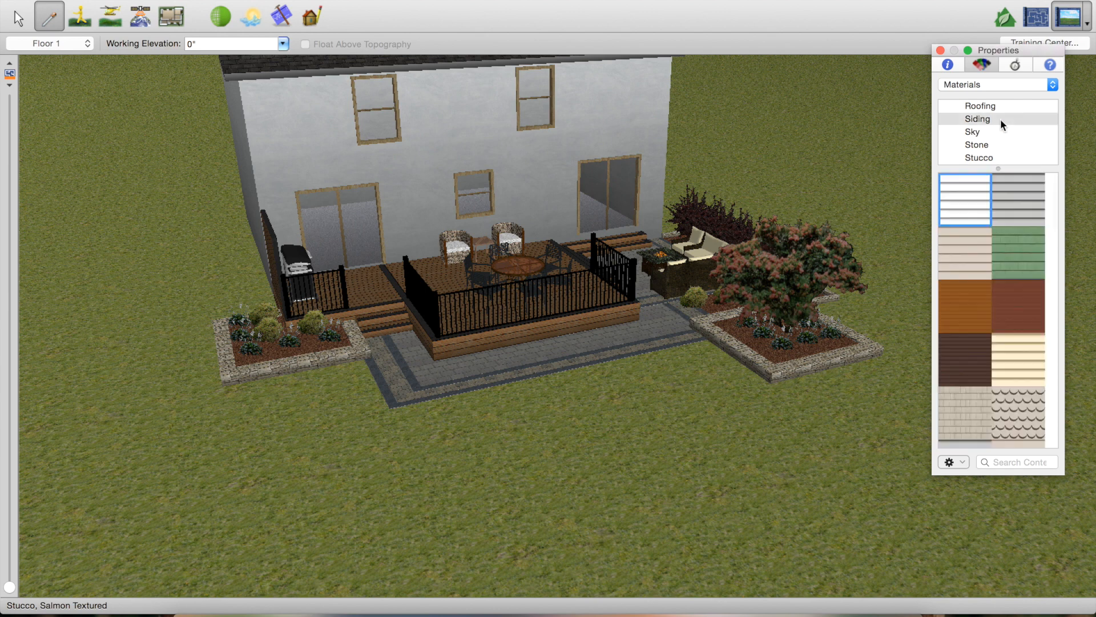
left_click(432, 135)
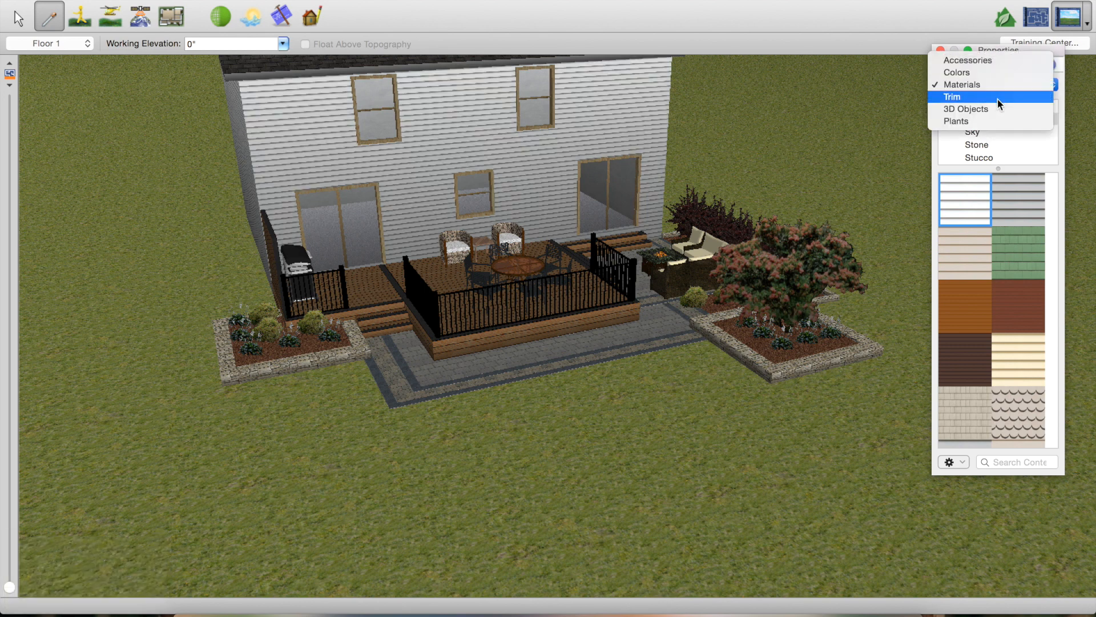
Paint the window trim and all door panels pure white from Gray Tones
left_click(957, 72)
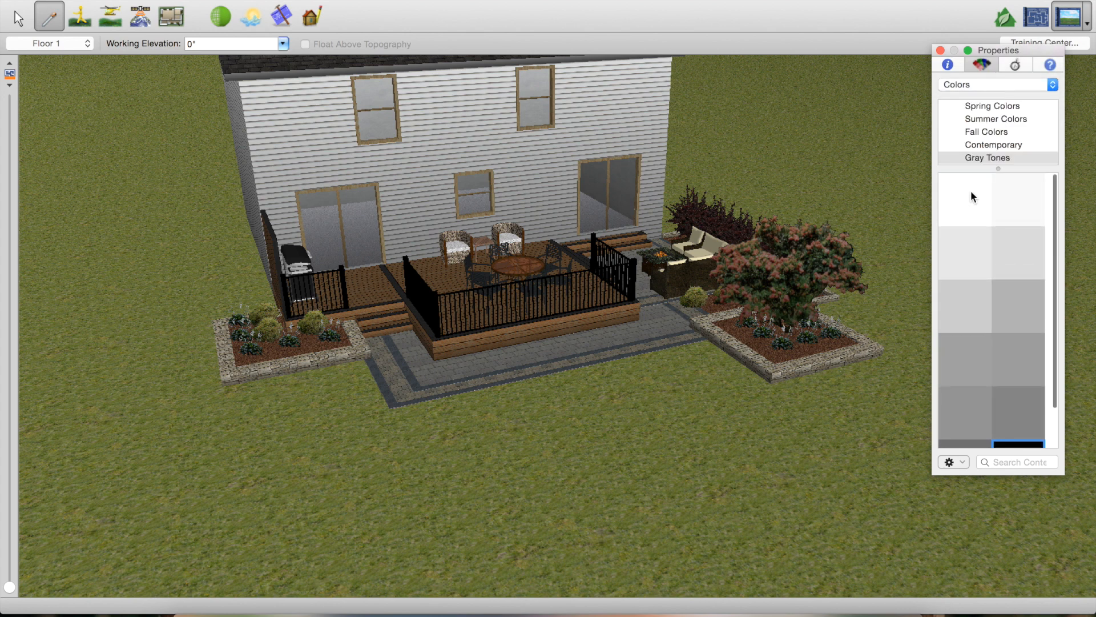
left_click(965, 199)
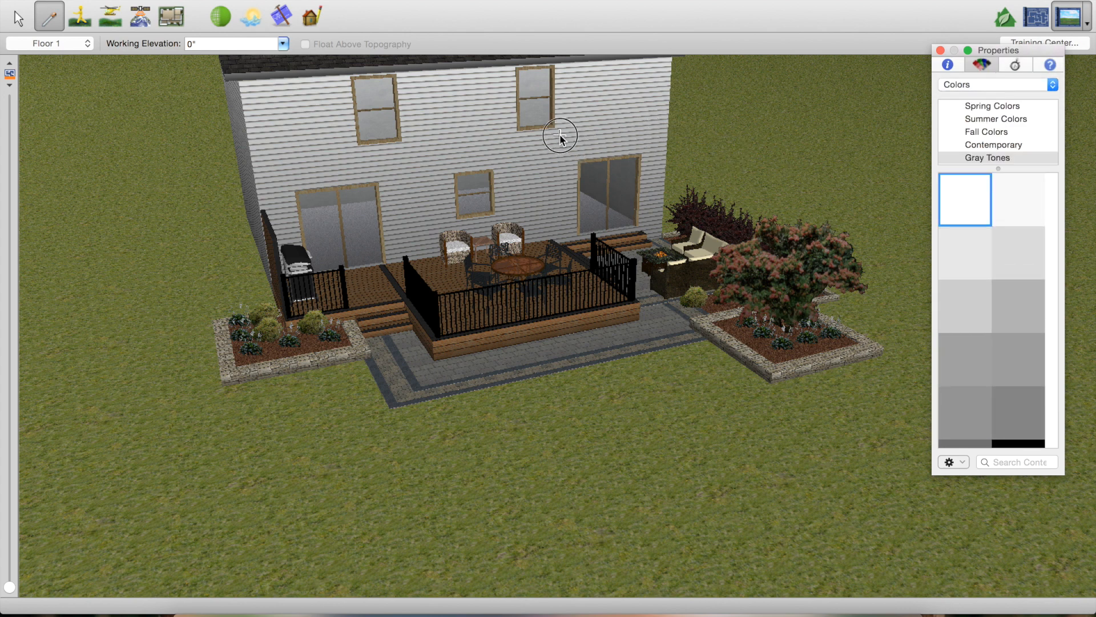
left_click(559, 136)
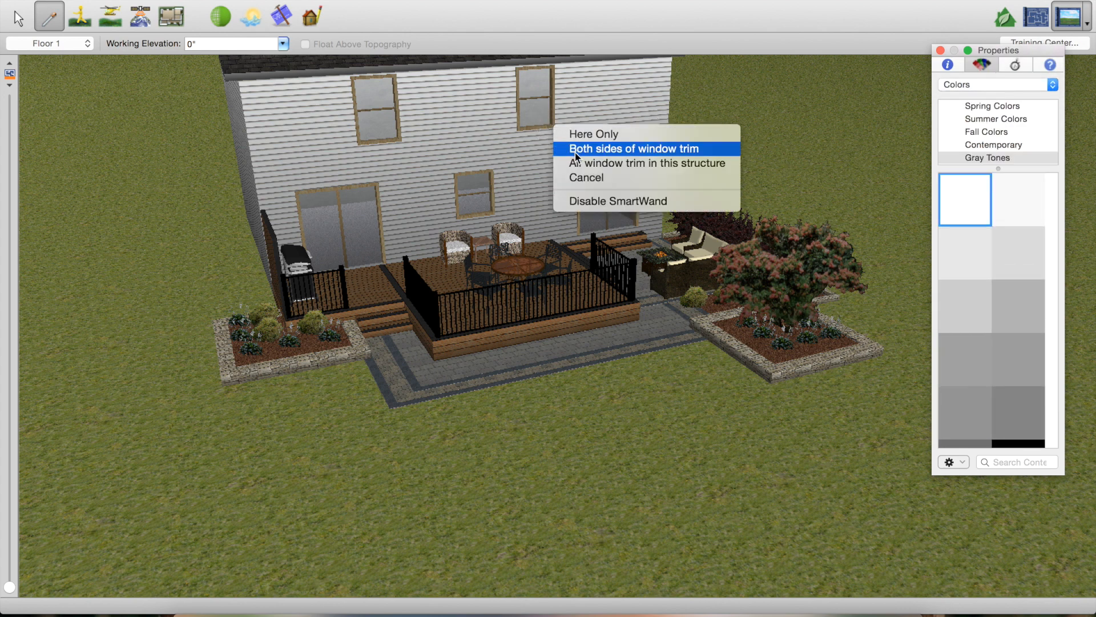
left_click(633, 149)
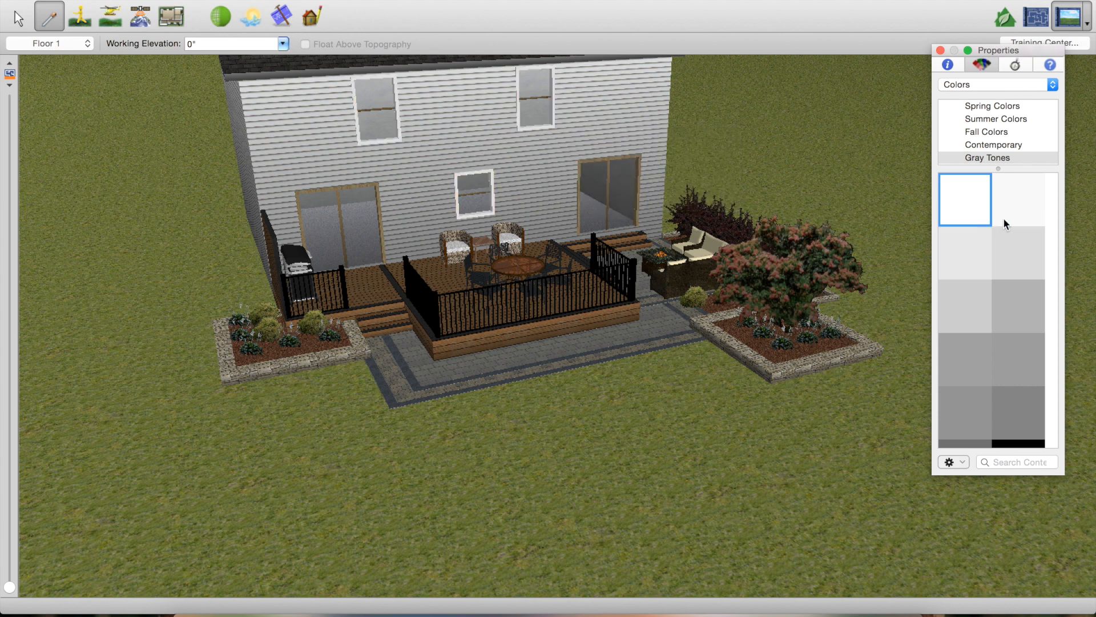
mouse_move(535, 100)
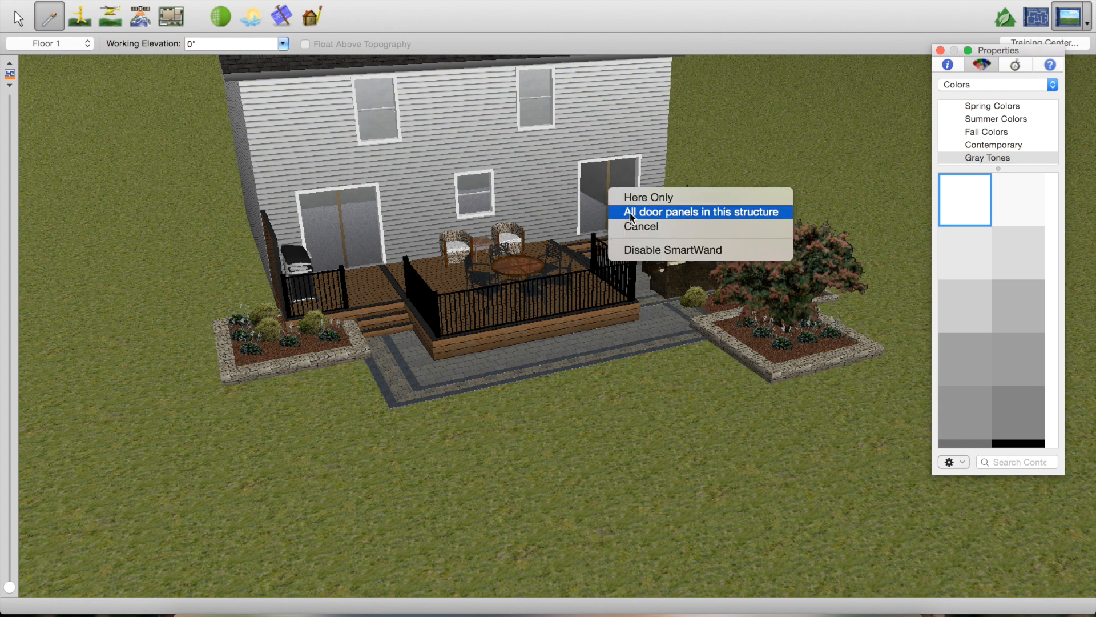
left_click(700, 211)
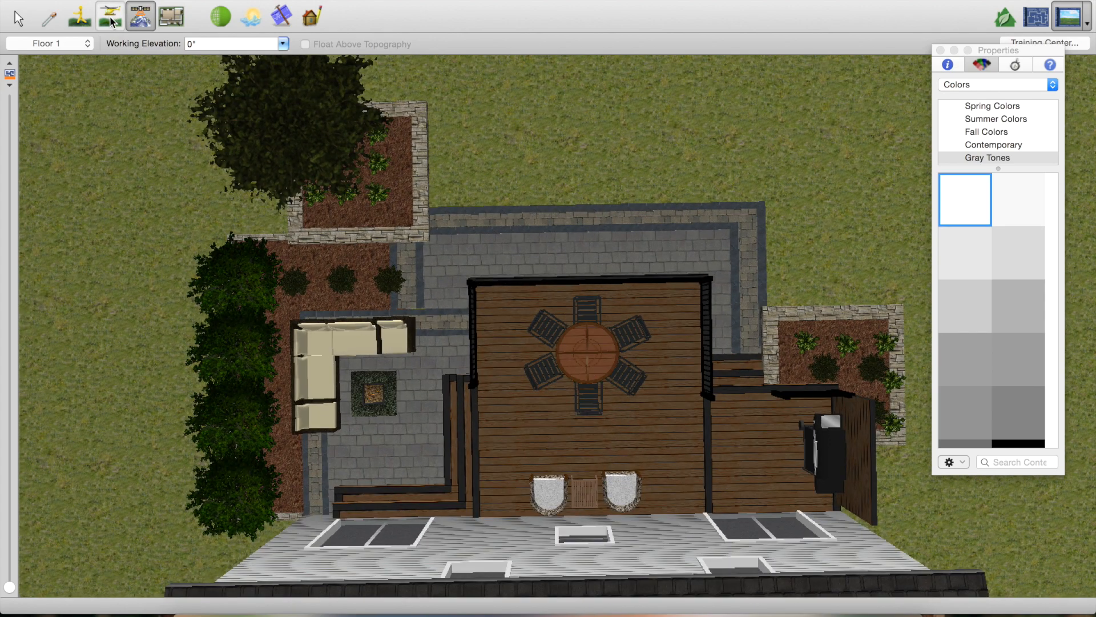
left_click(110, 16)
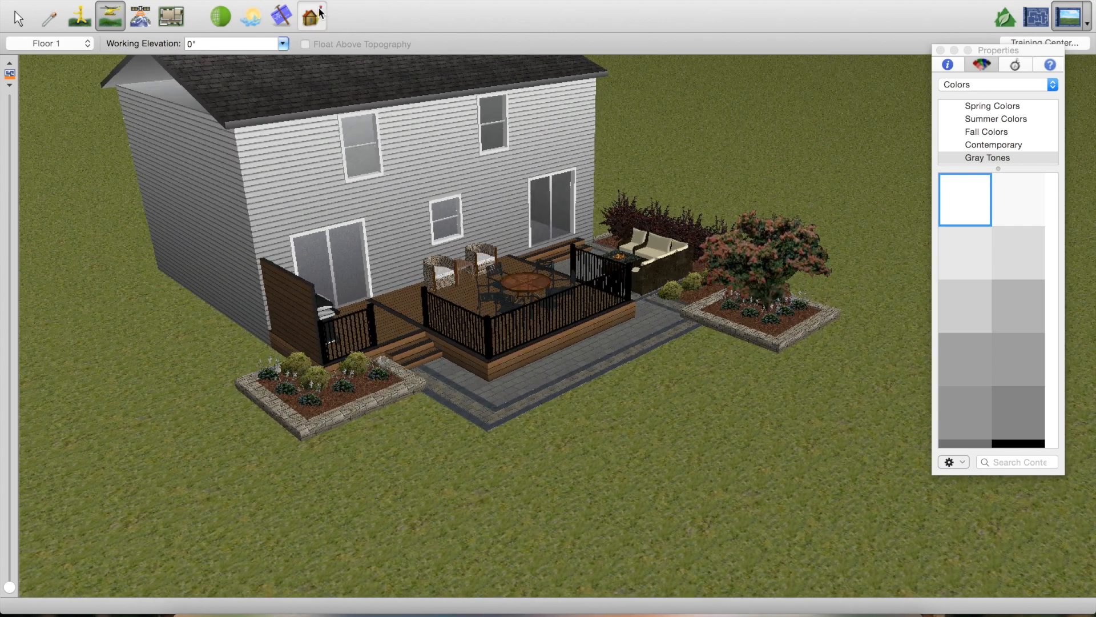
mouse_move(312, 14)
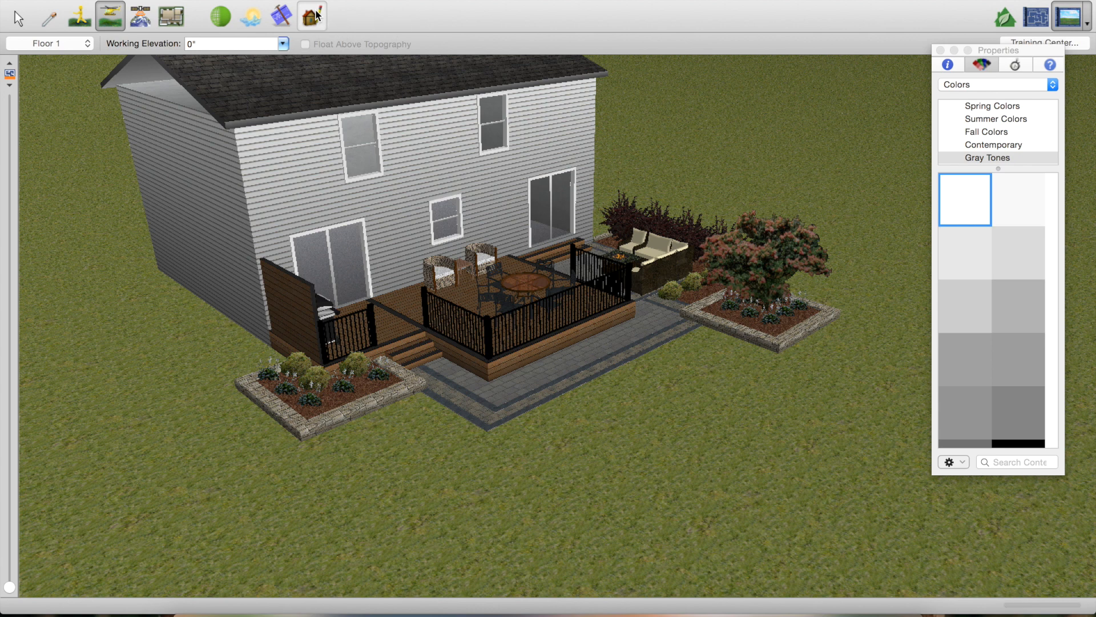
Render the backyard deck and patio in Photo View with realistic lighting and shadows
left_click(311, 15)
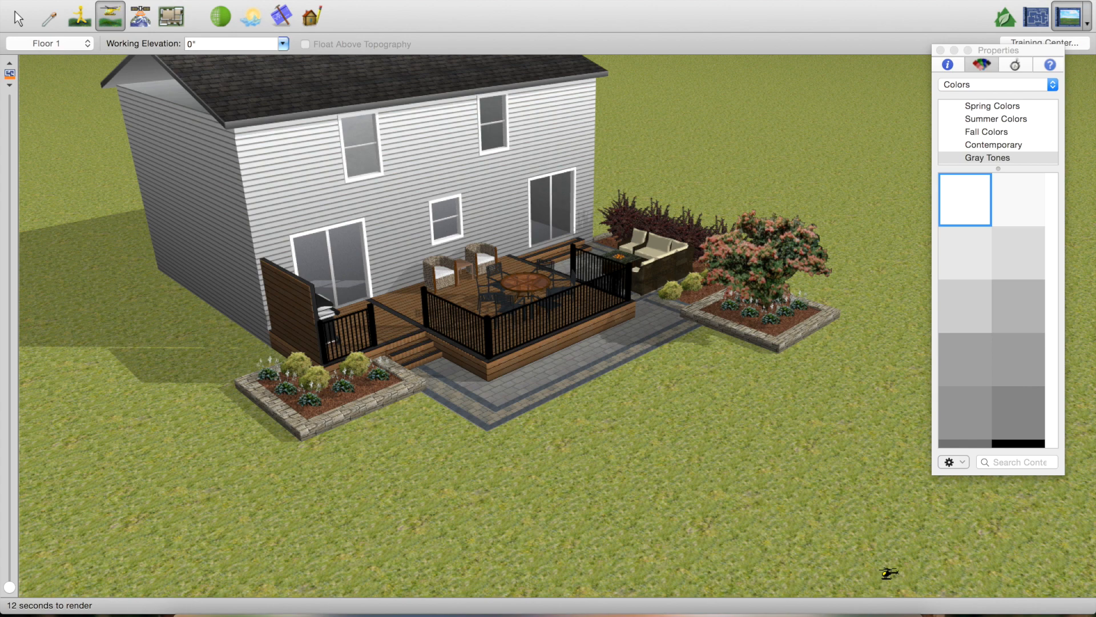
mouse_move(654, 2)
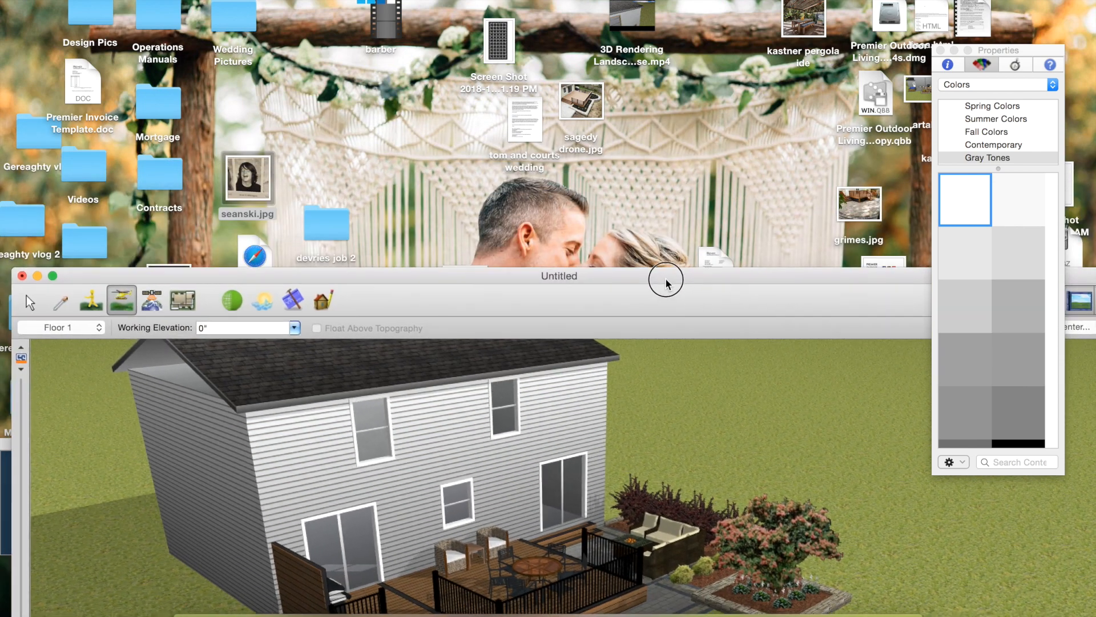
Uncover the desktop and open the rendered backyard Screen Shot in Preview
left_click(21, 275)
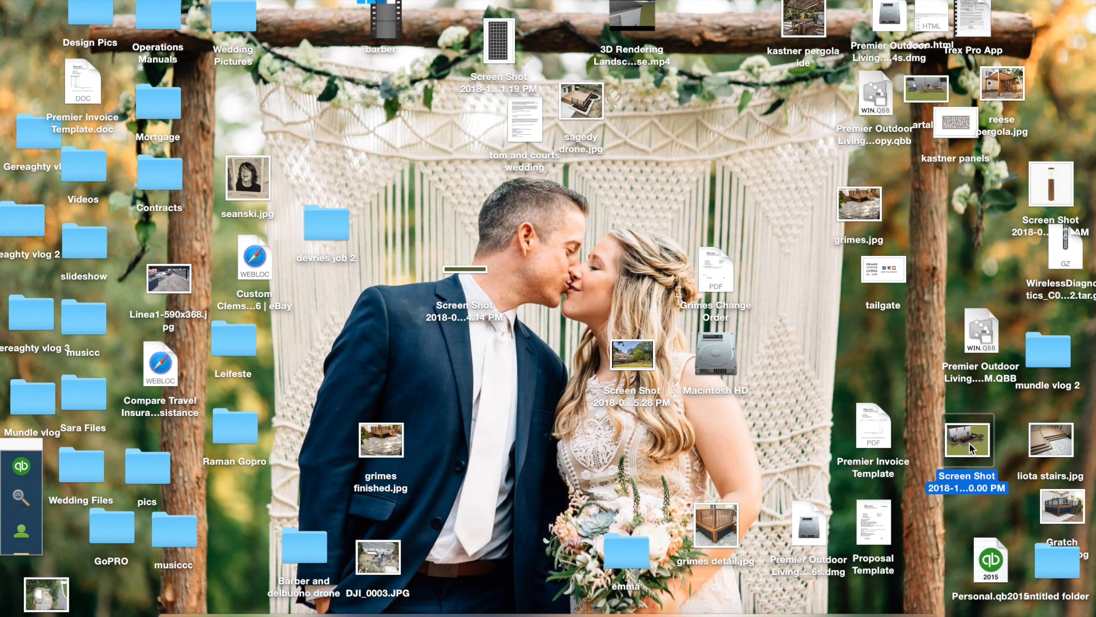
double_click(967, 438)
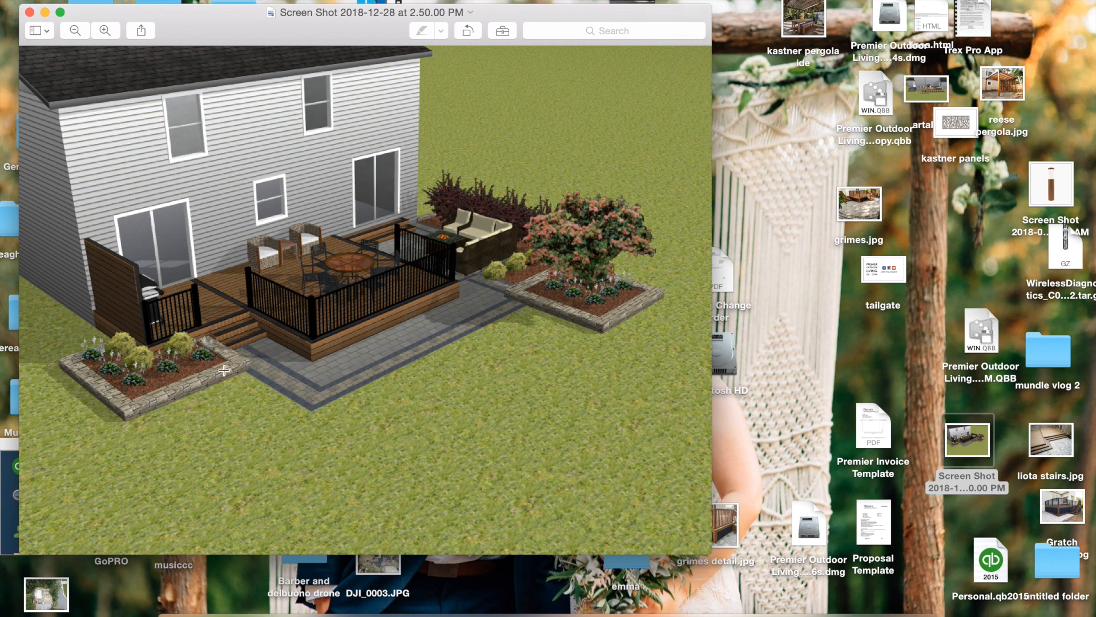
mouse_move(465, 439)
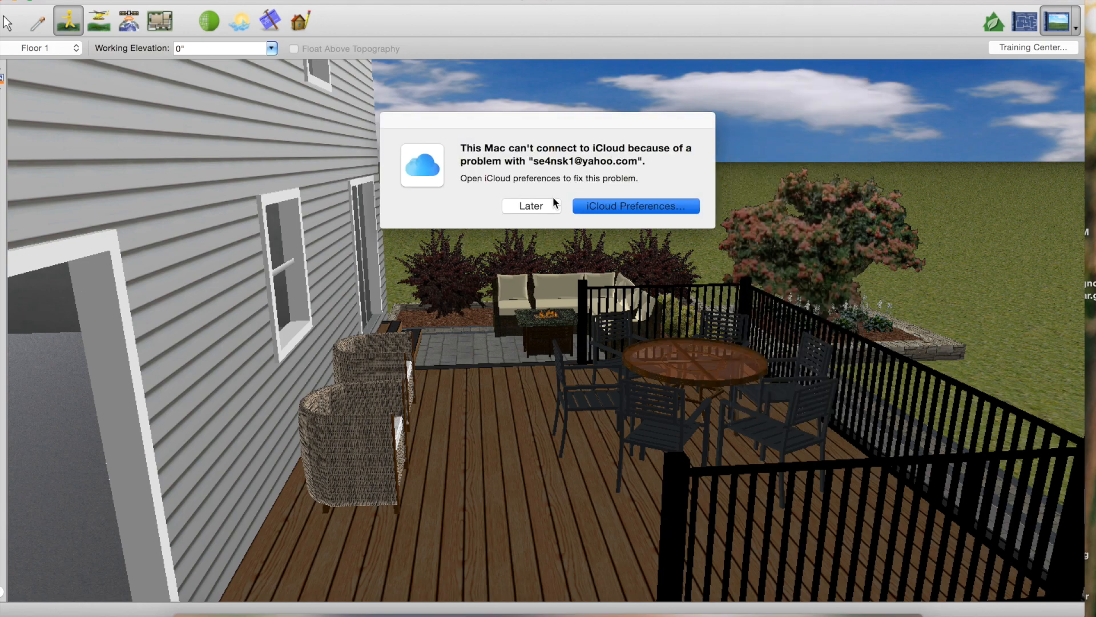
Dismiss the iCloud alert with Later, leaving the eye-level deck walkthrough view
left_click(531, 206)
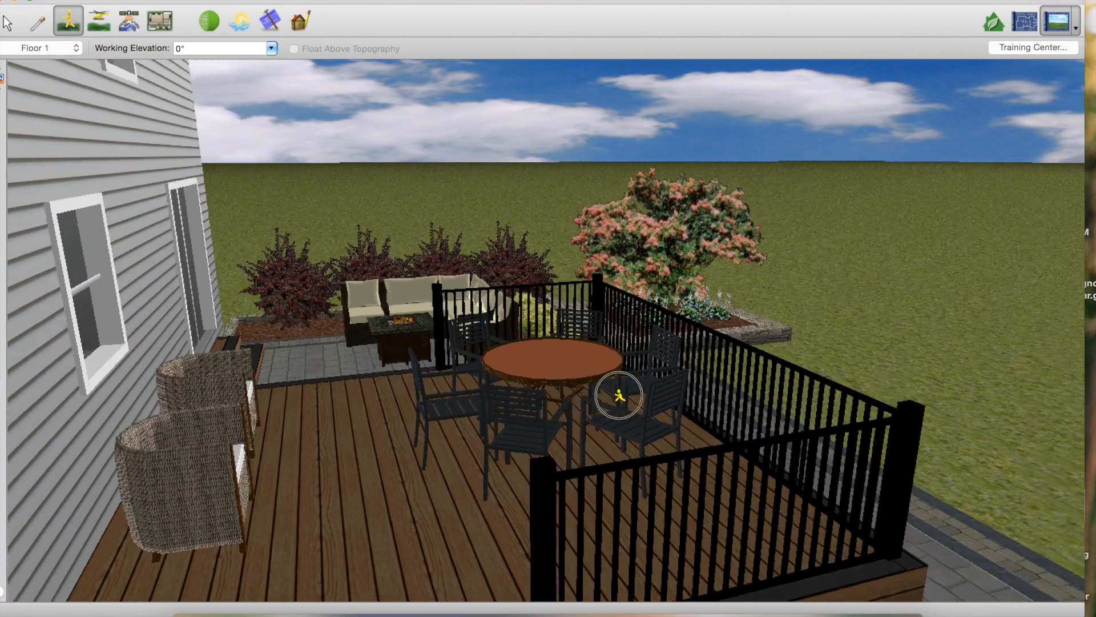